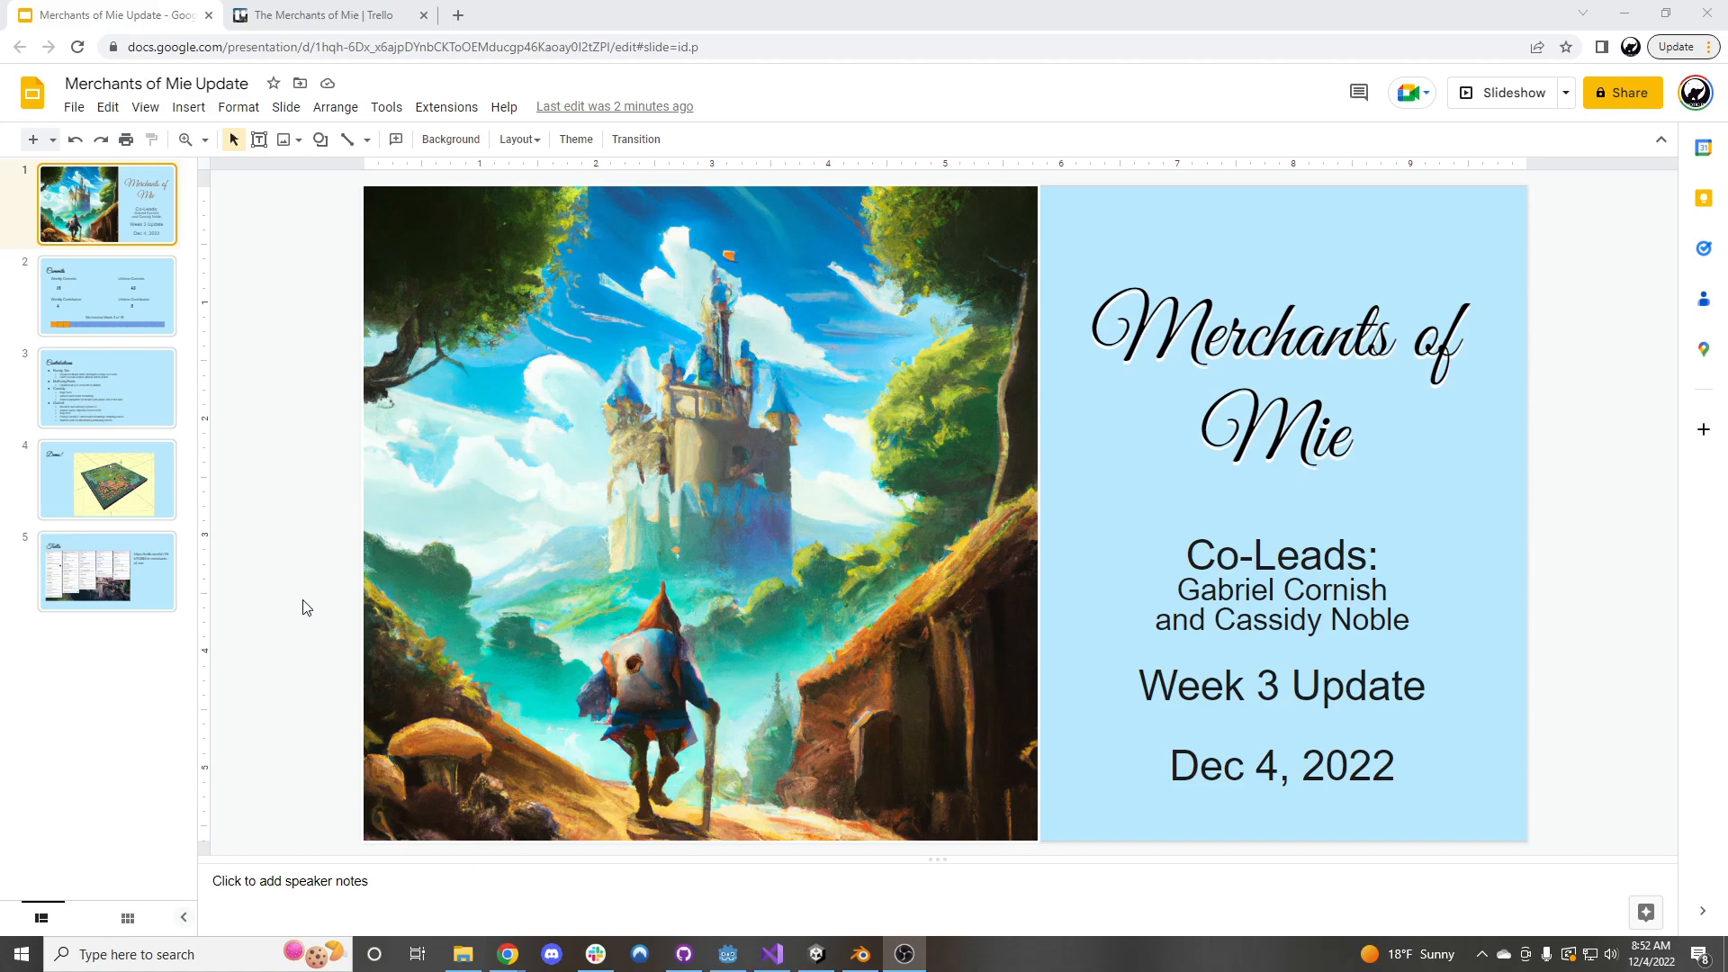
Show the Commits slide with weekly and lifetime commit and contributor counts
left_click(106, 295)
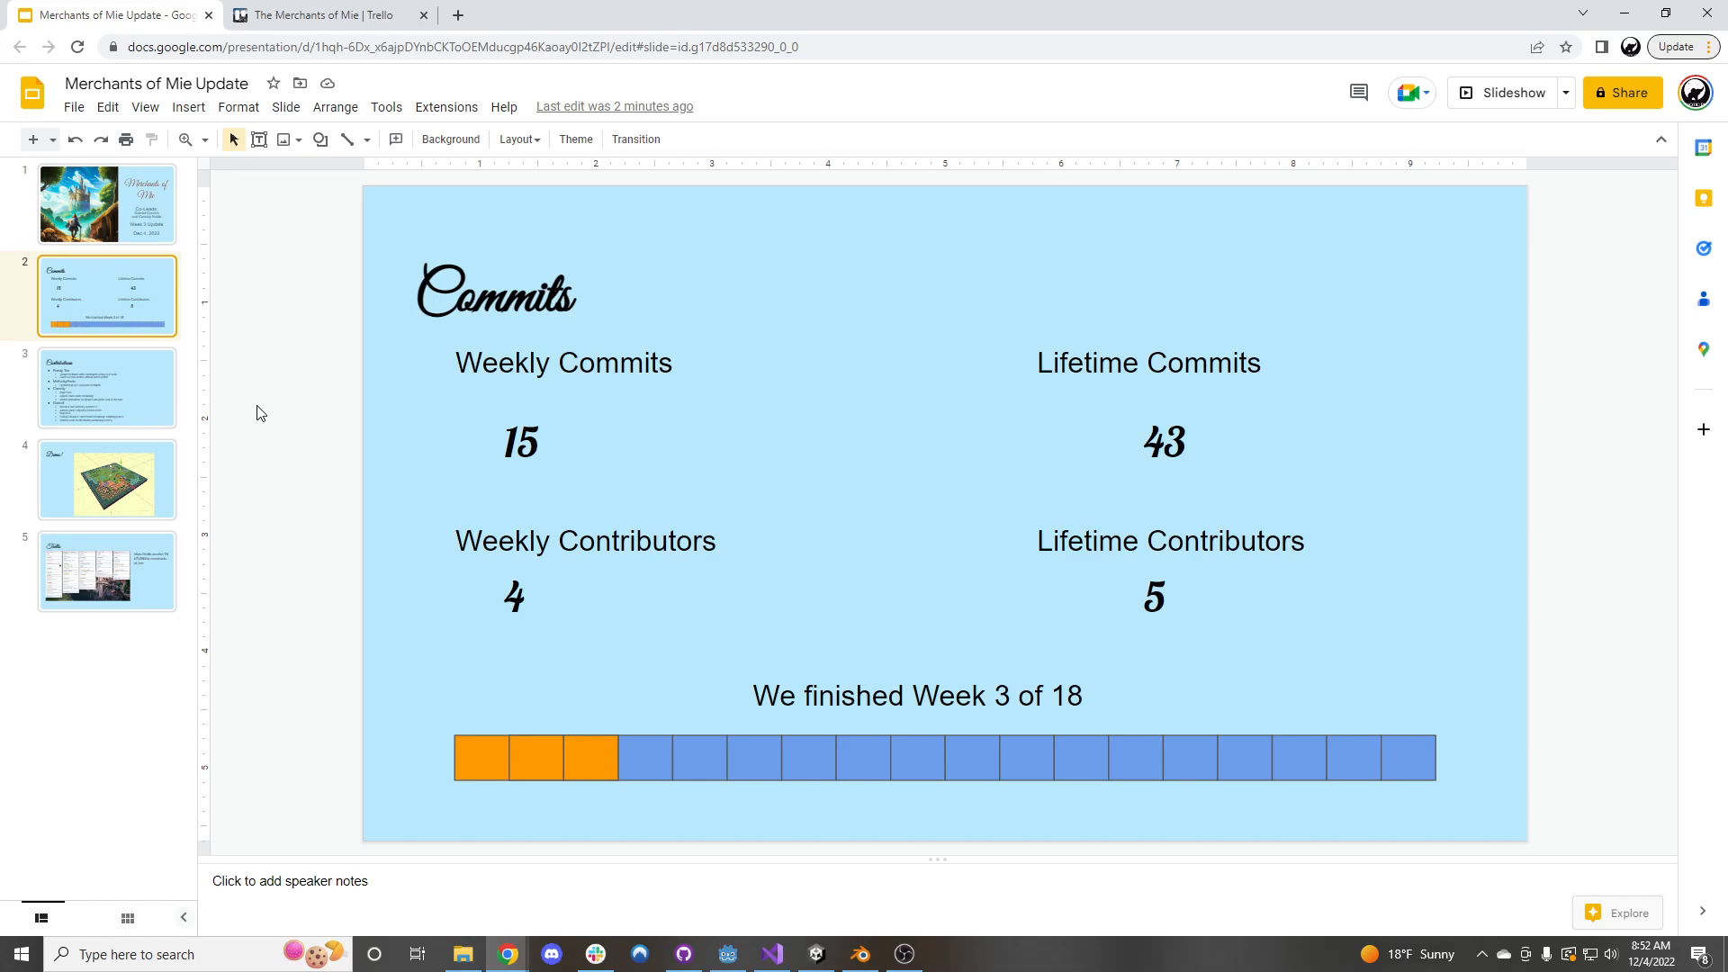
Show the Contributions slide listing each team member's recent work
left_click(106, 387)
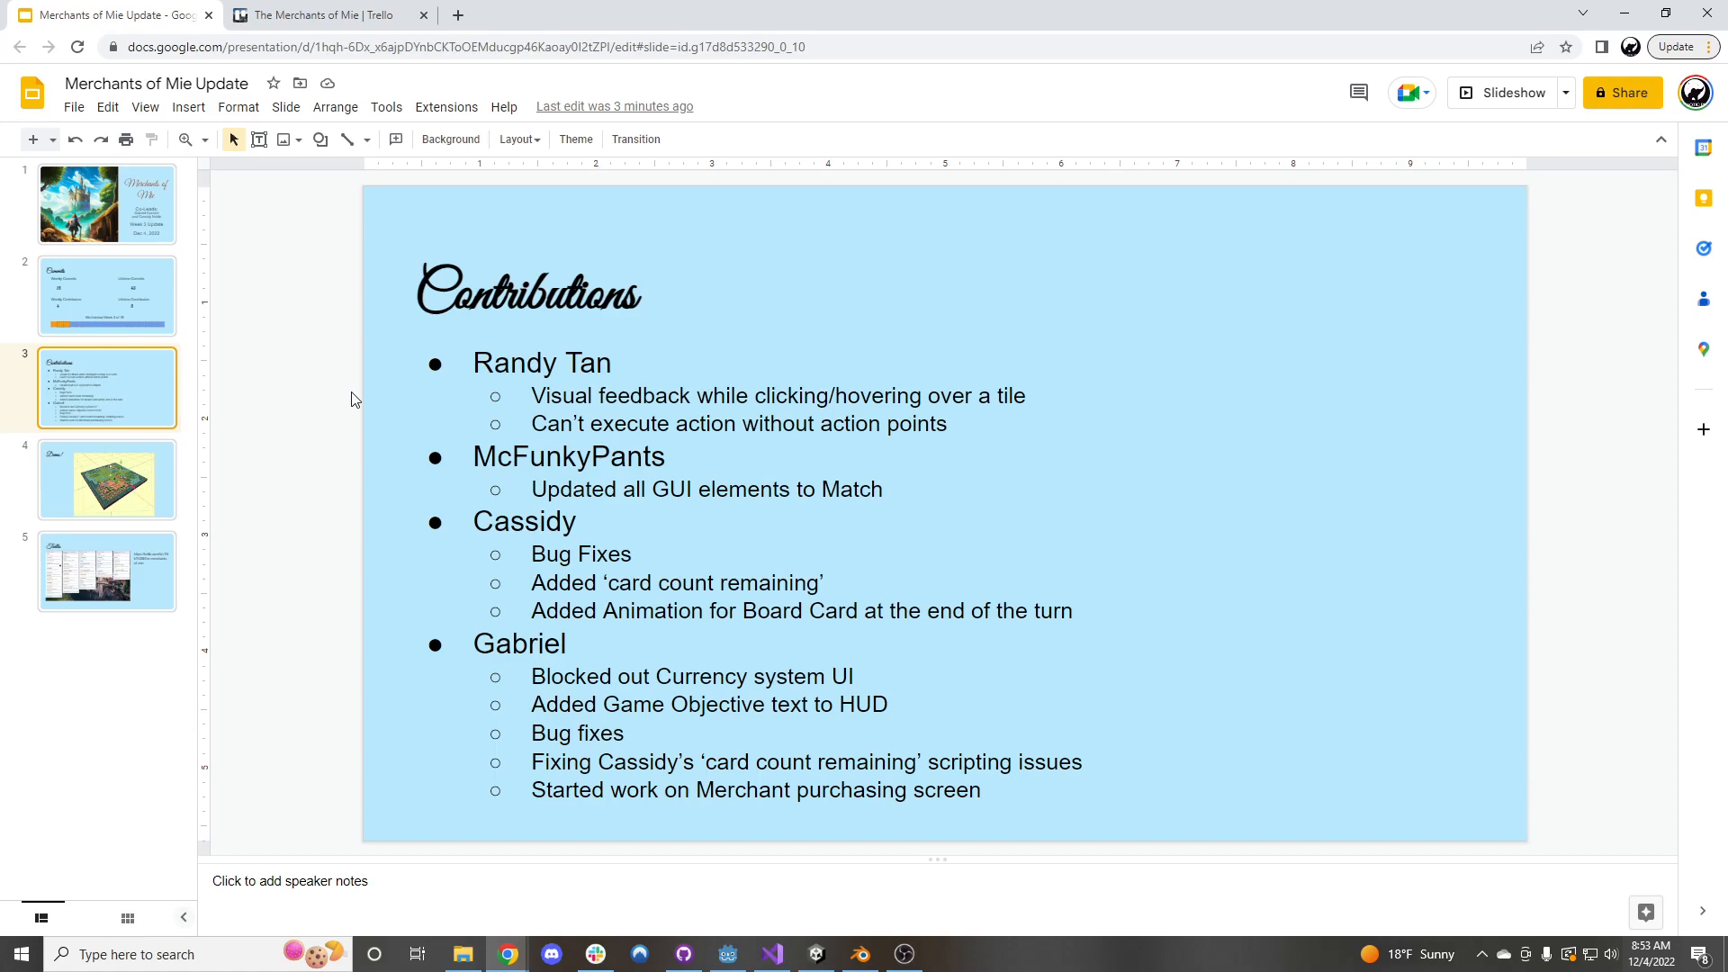
Switch to the Godot project and bring up the MerchantPurchase scene with its purchase panel
left_click(106, 479)
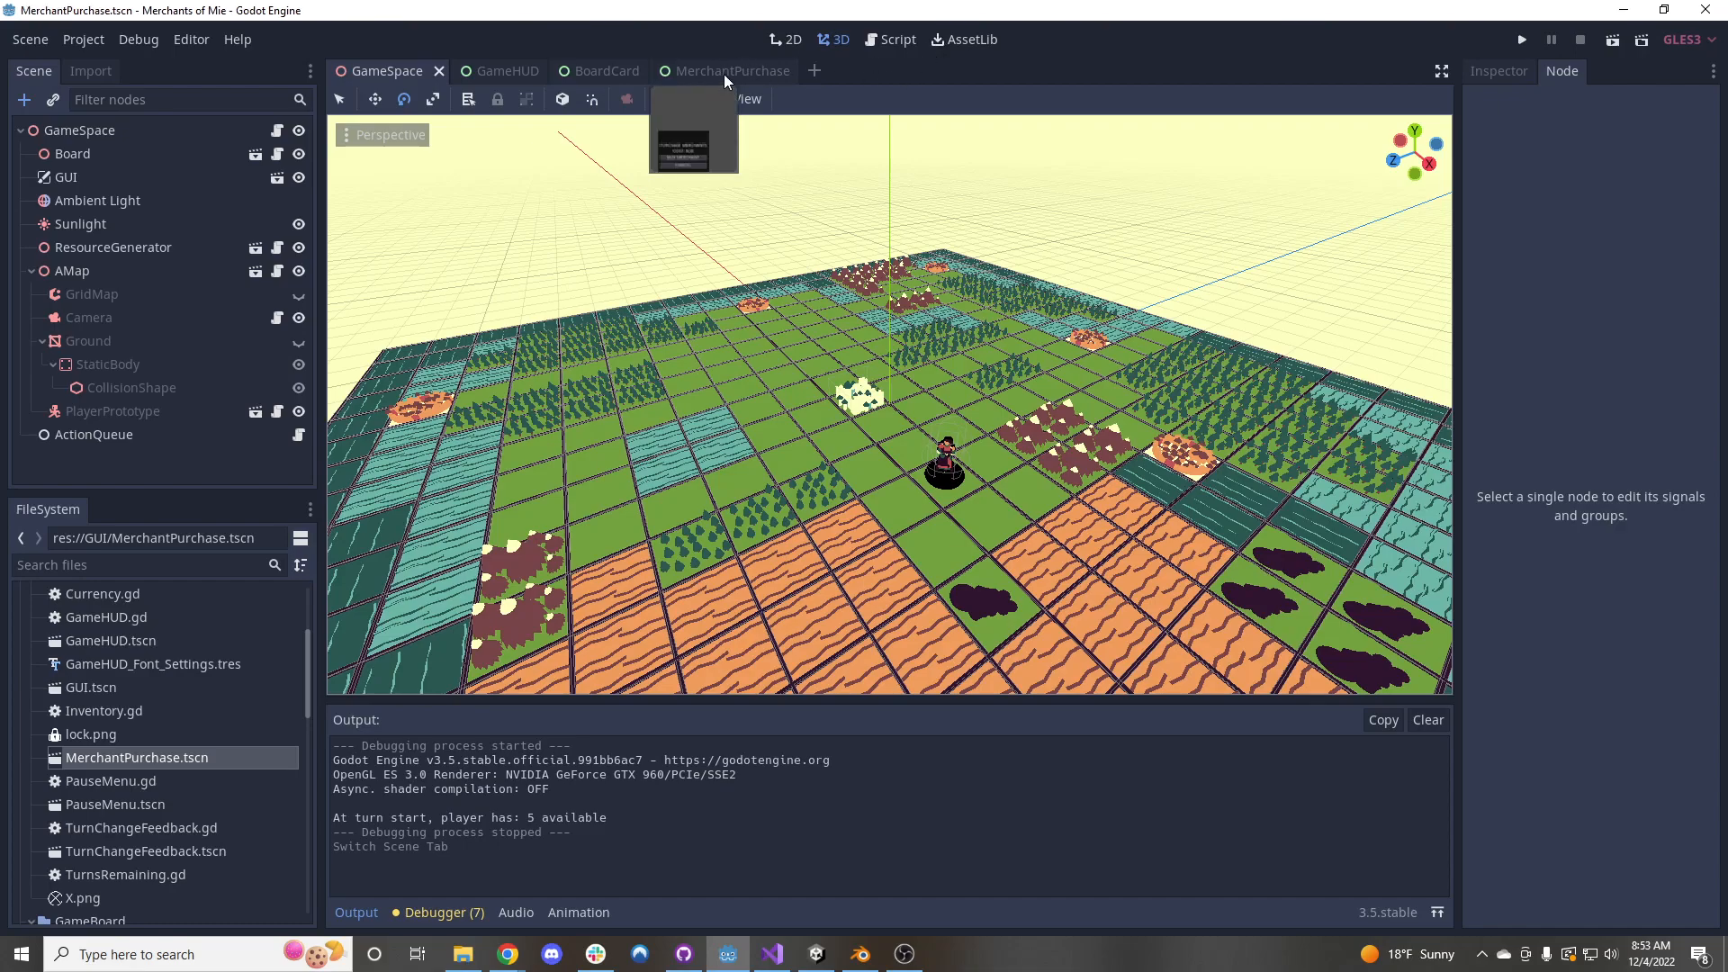
left_click(727, 70)
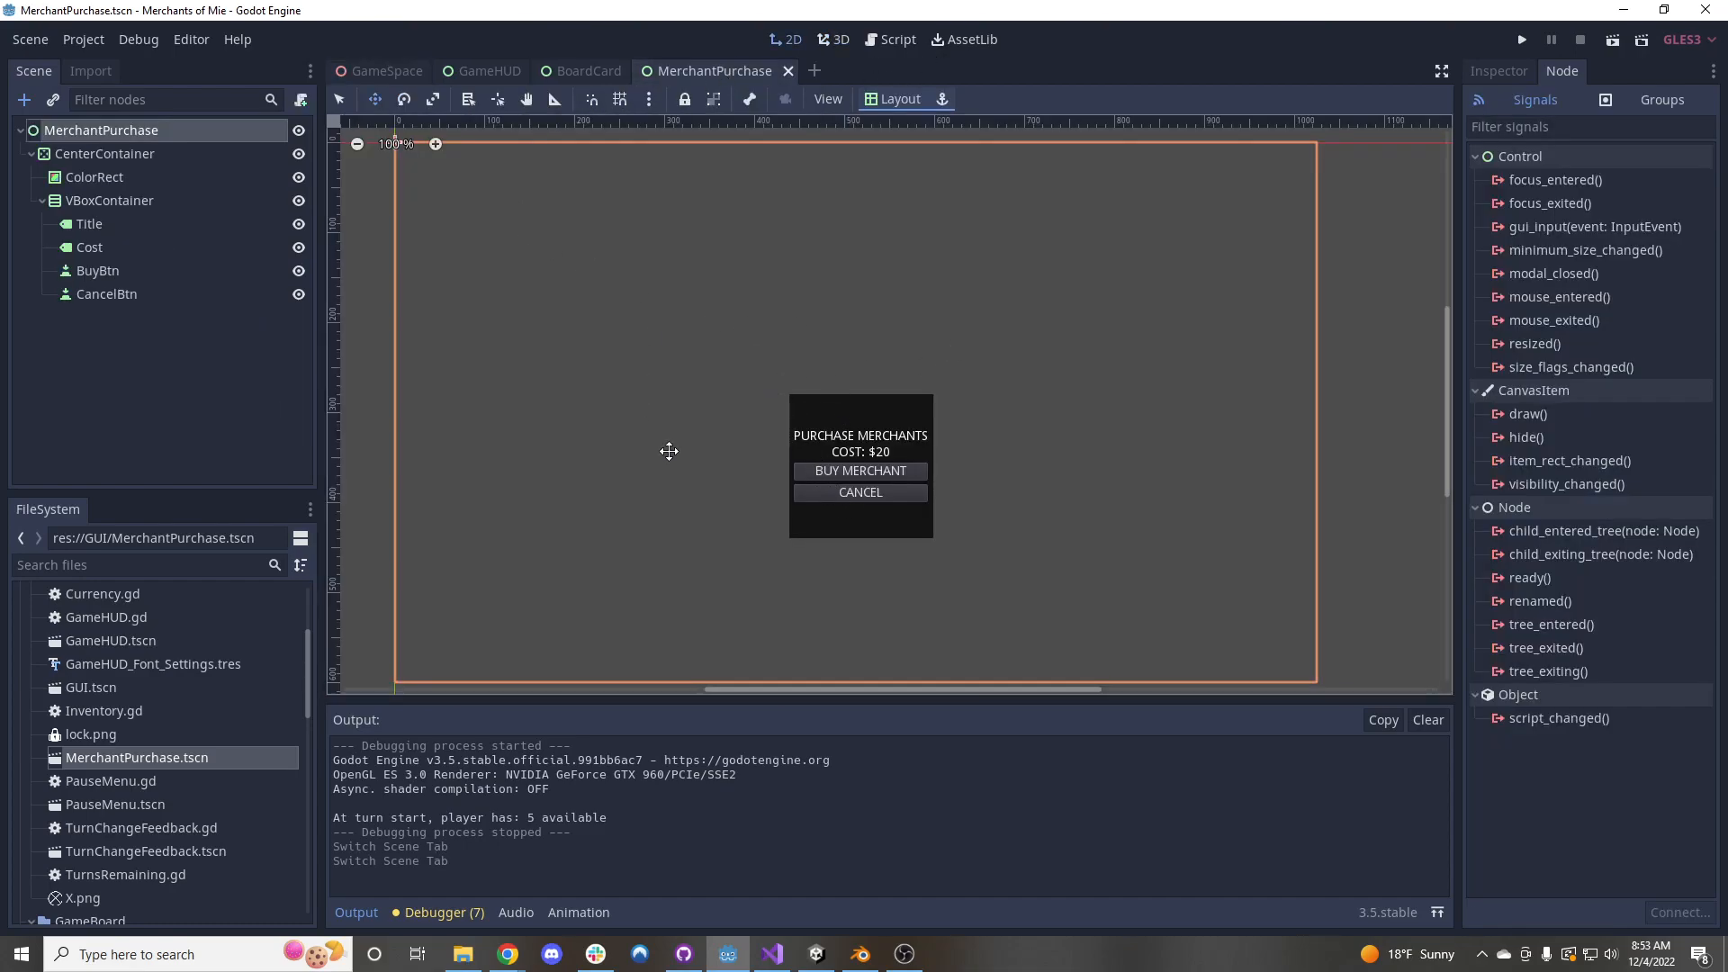
mouse_move(551, 220)
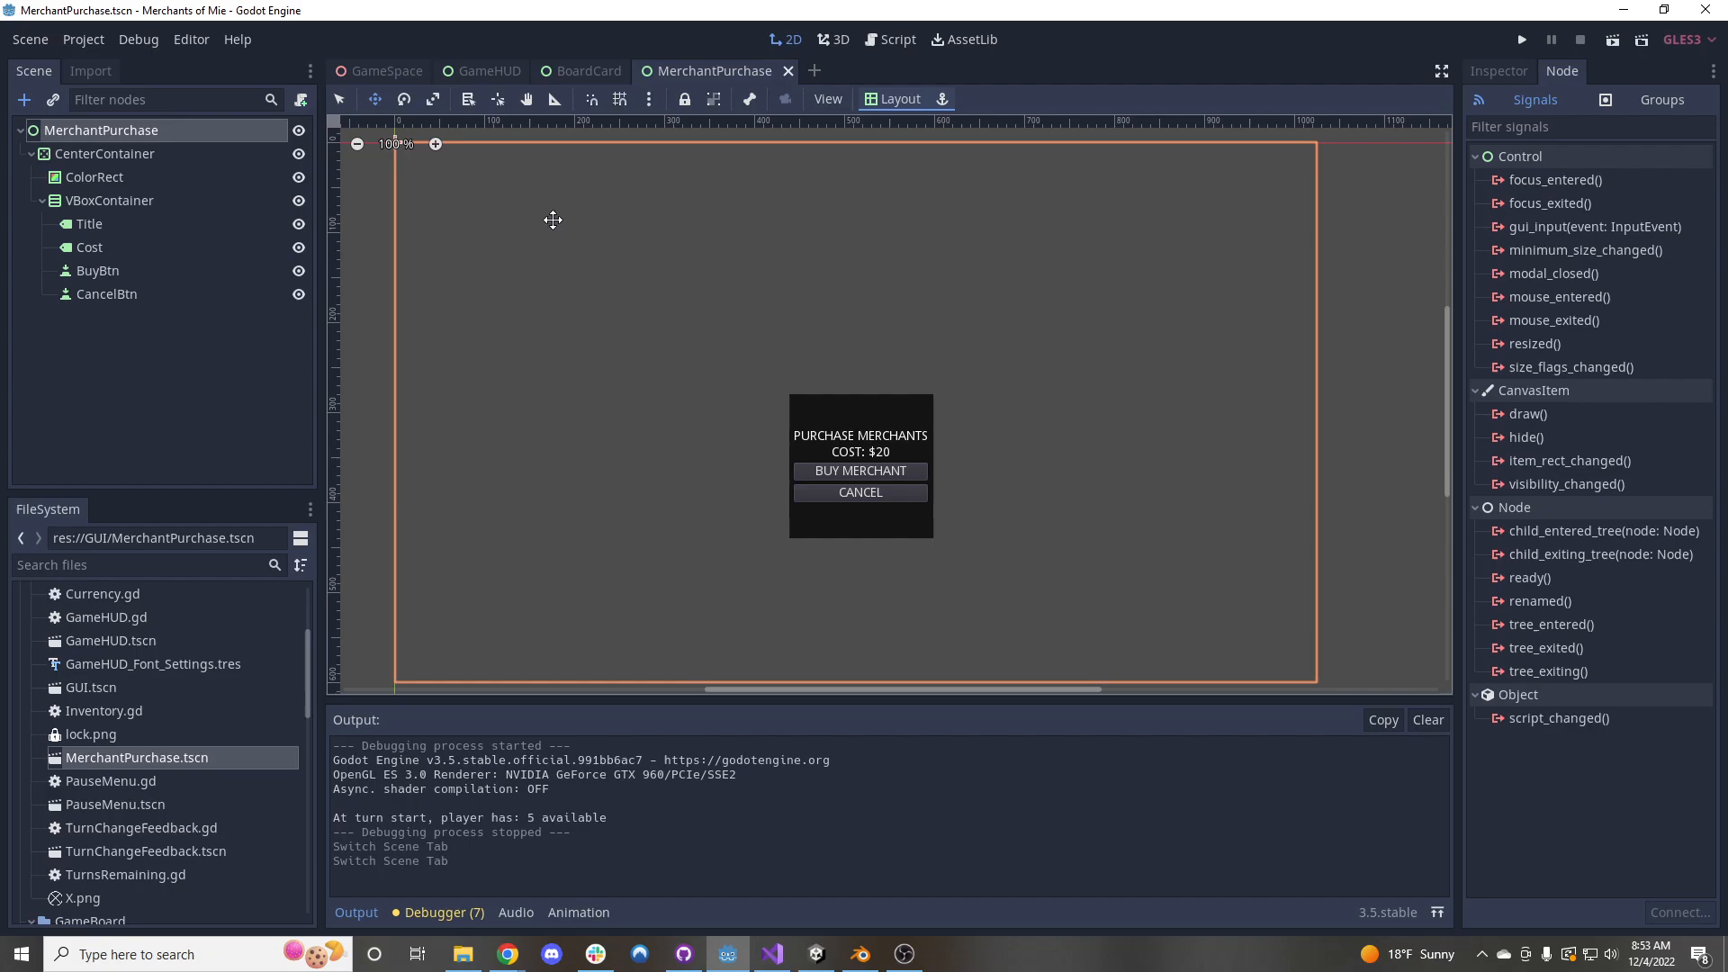
mouse_move(891, 203)
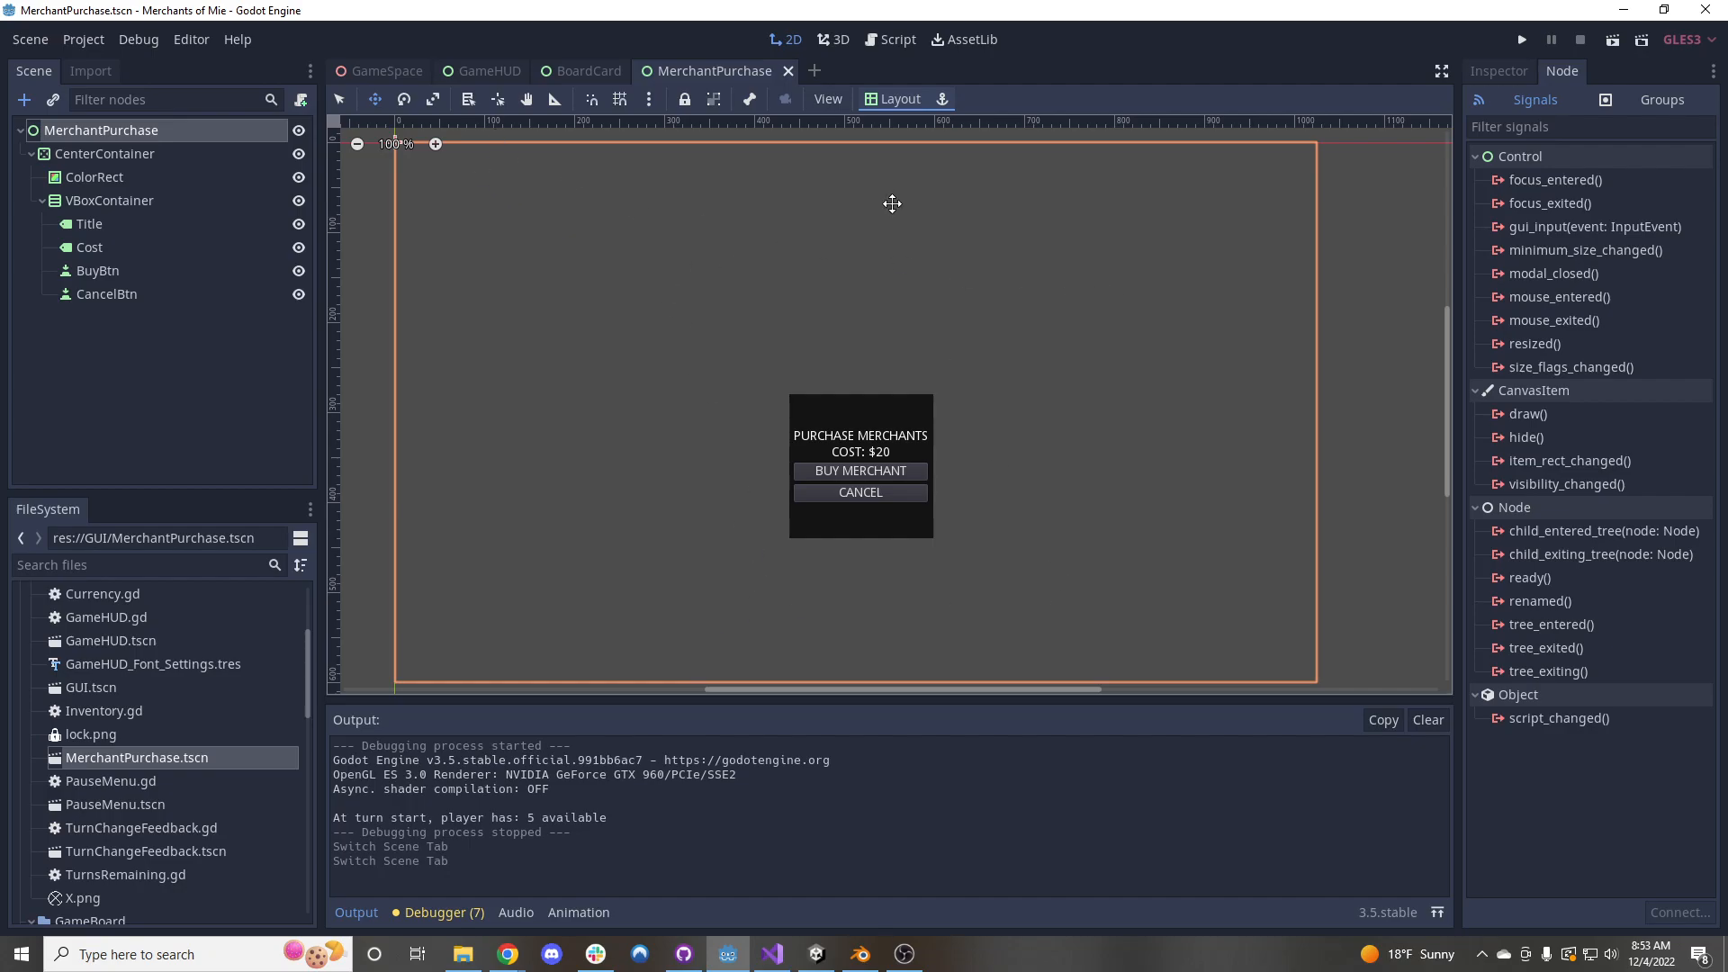
Return to the GameSpace scene, save it and launch the Merchants of Mie game
left_click(387, 71)
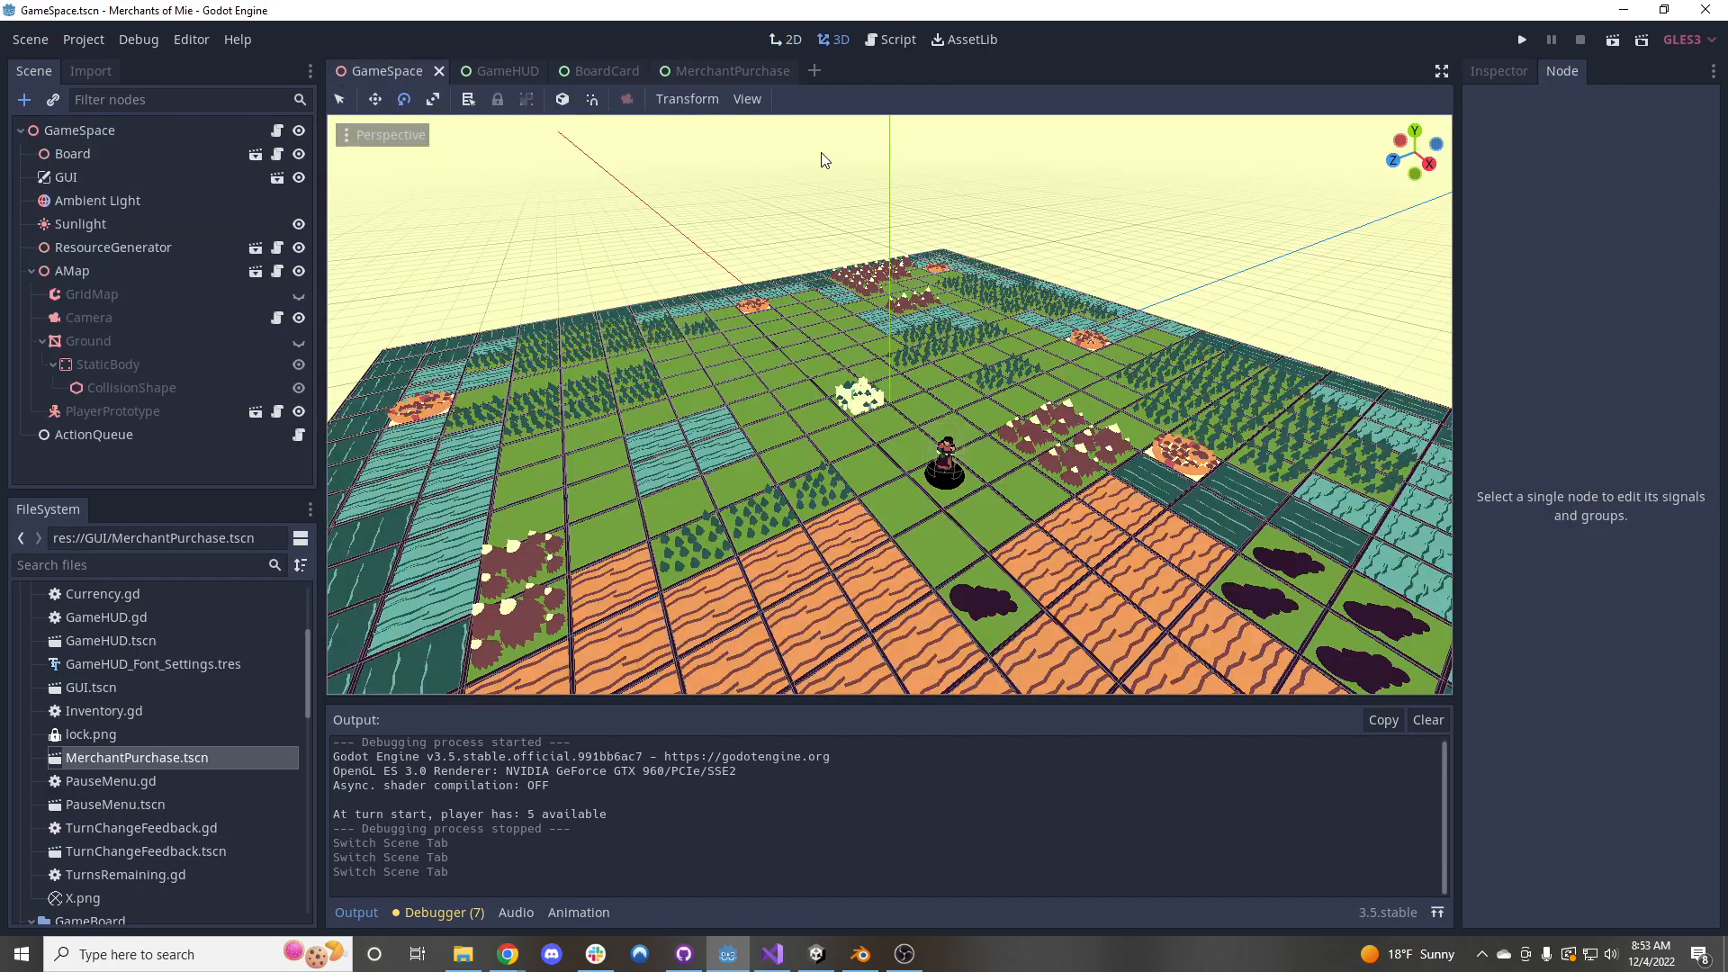
key("ctrl+s")
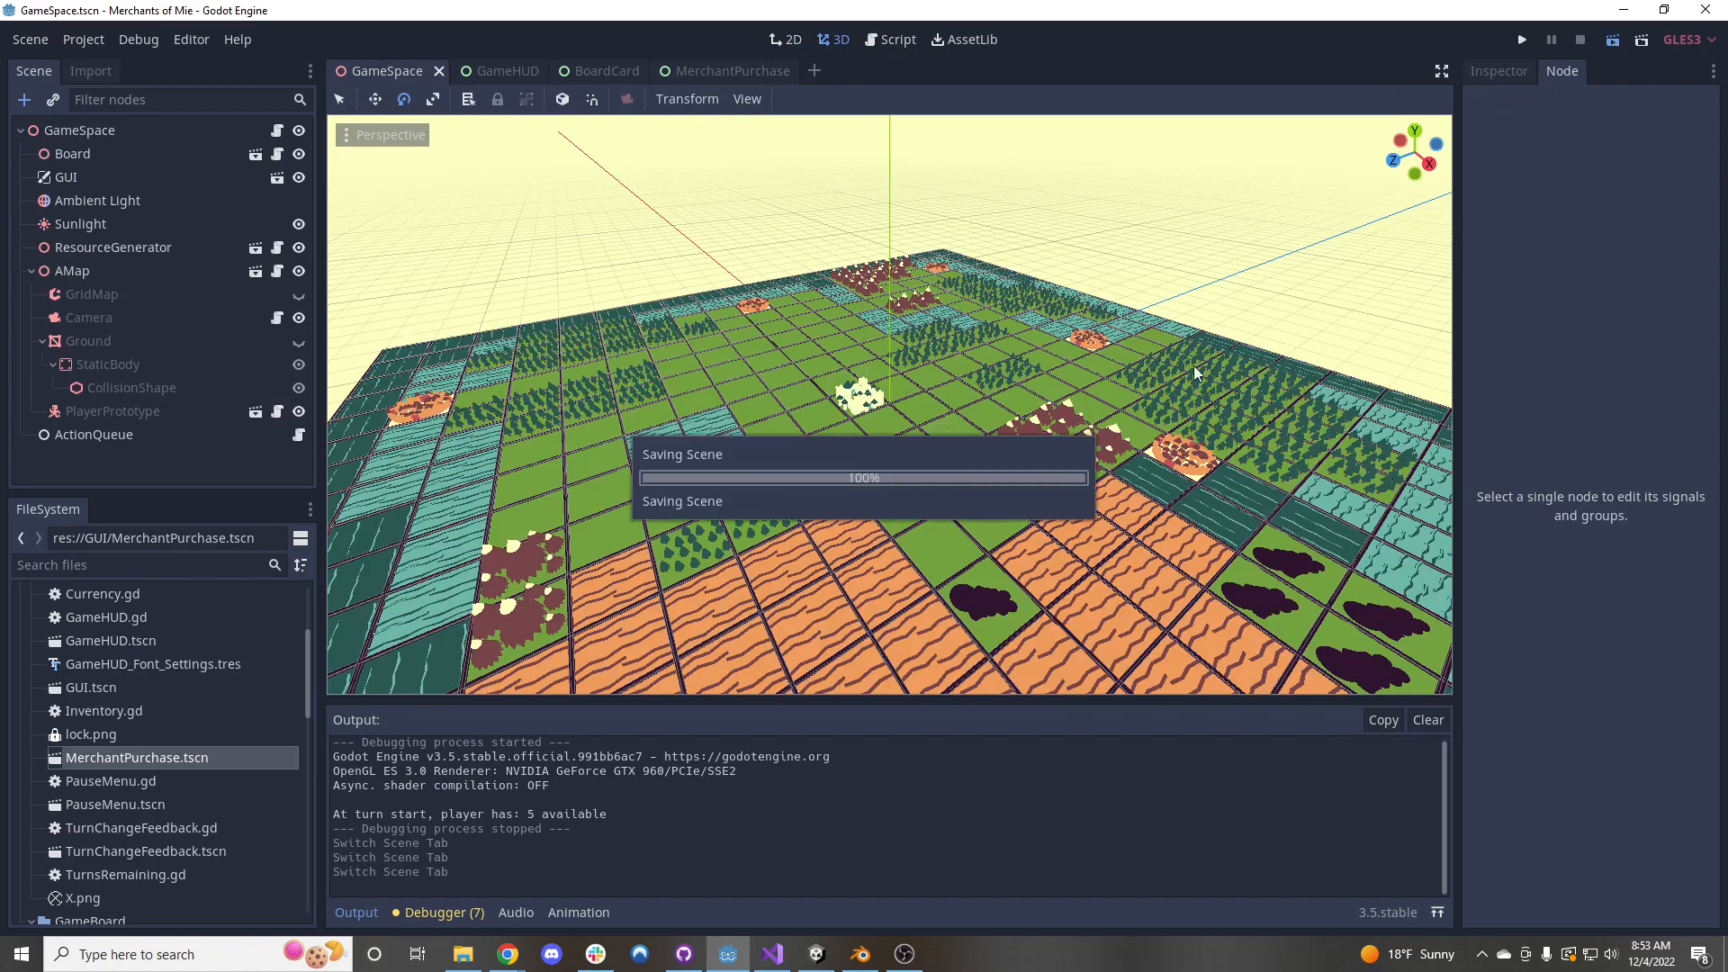
left_click(1521, 38)
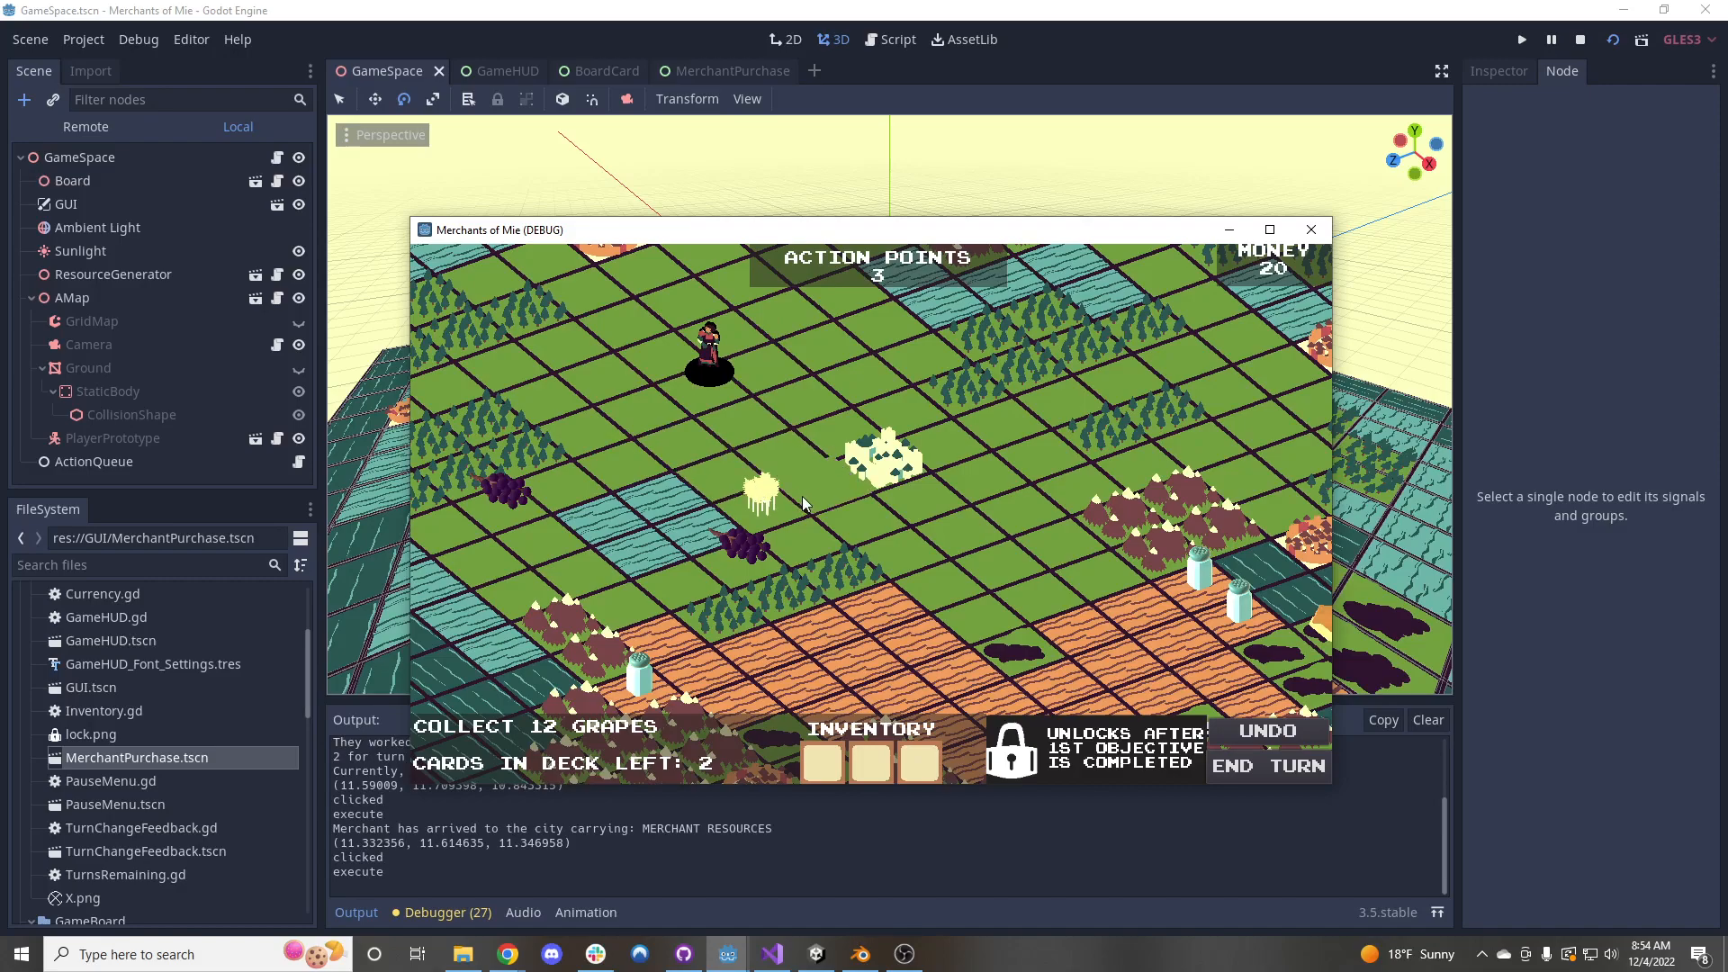
Move the merchant tile by tile across the board until its action points reach 0
left_click(903, 540)
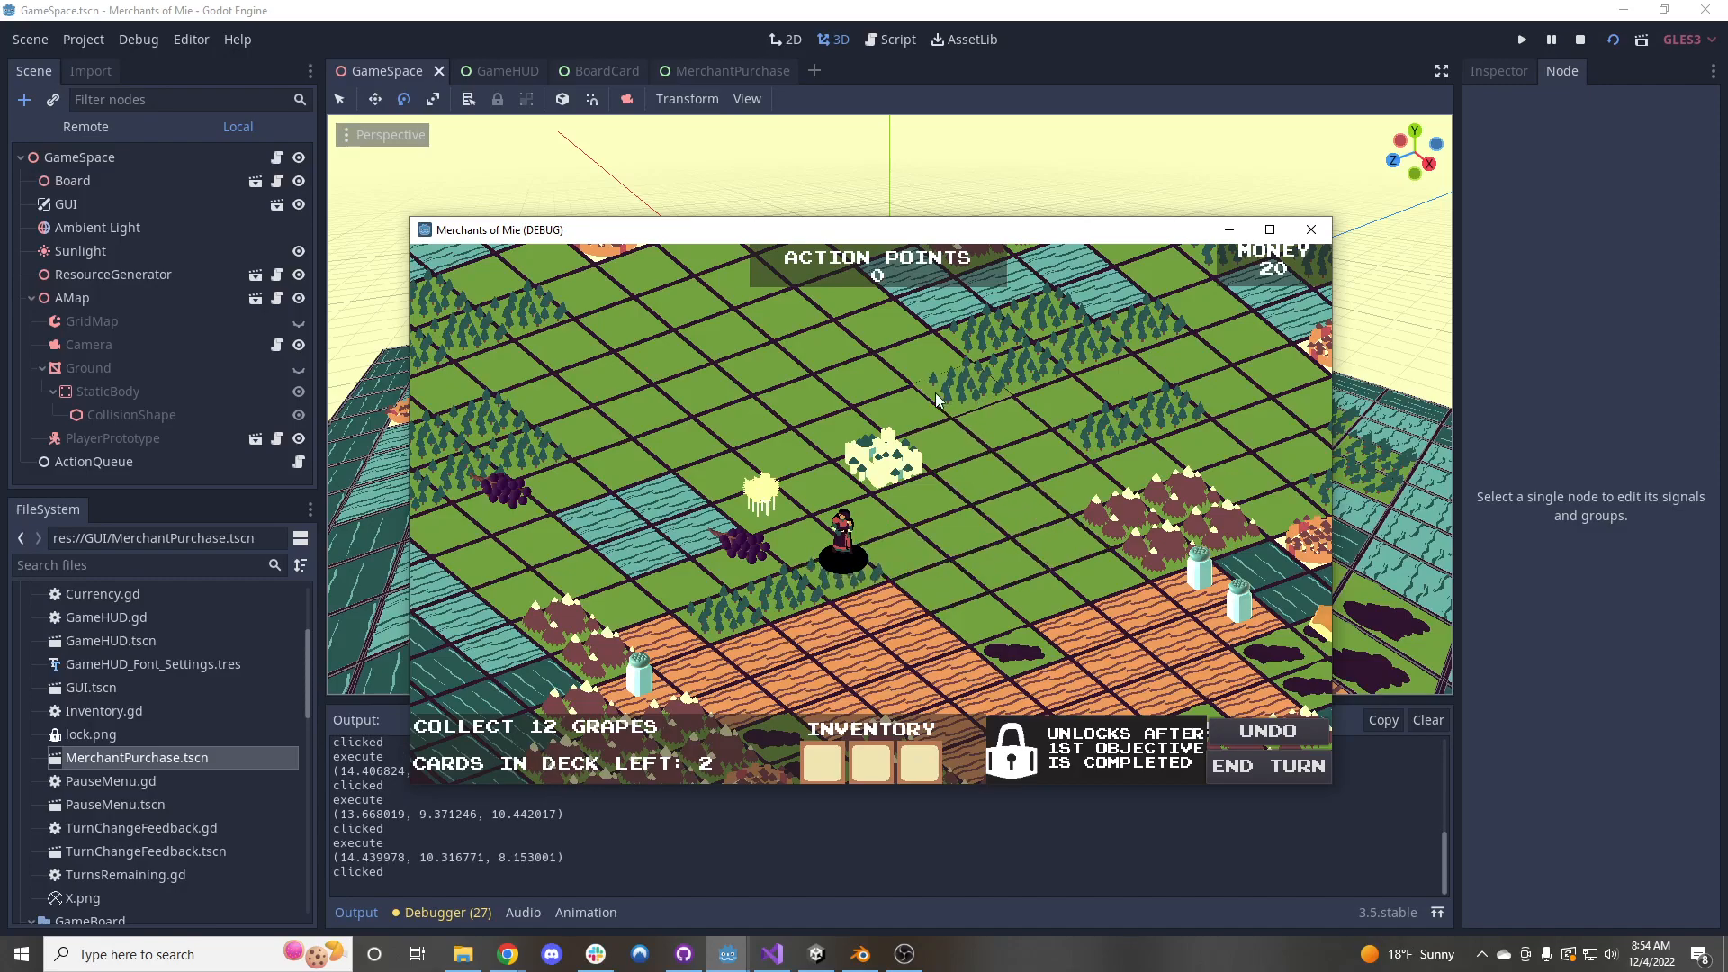
left_click(743, 436)
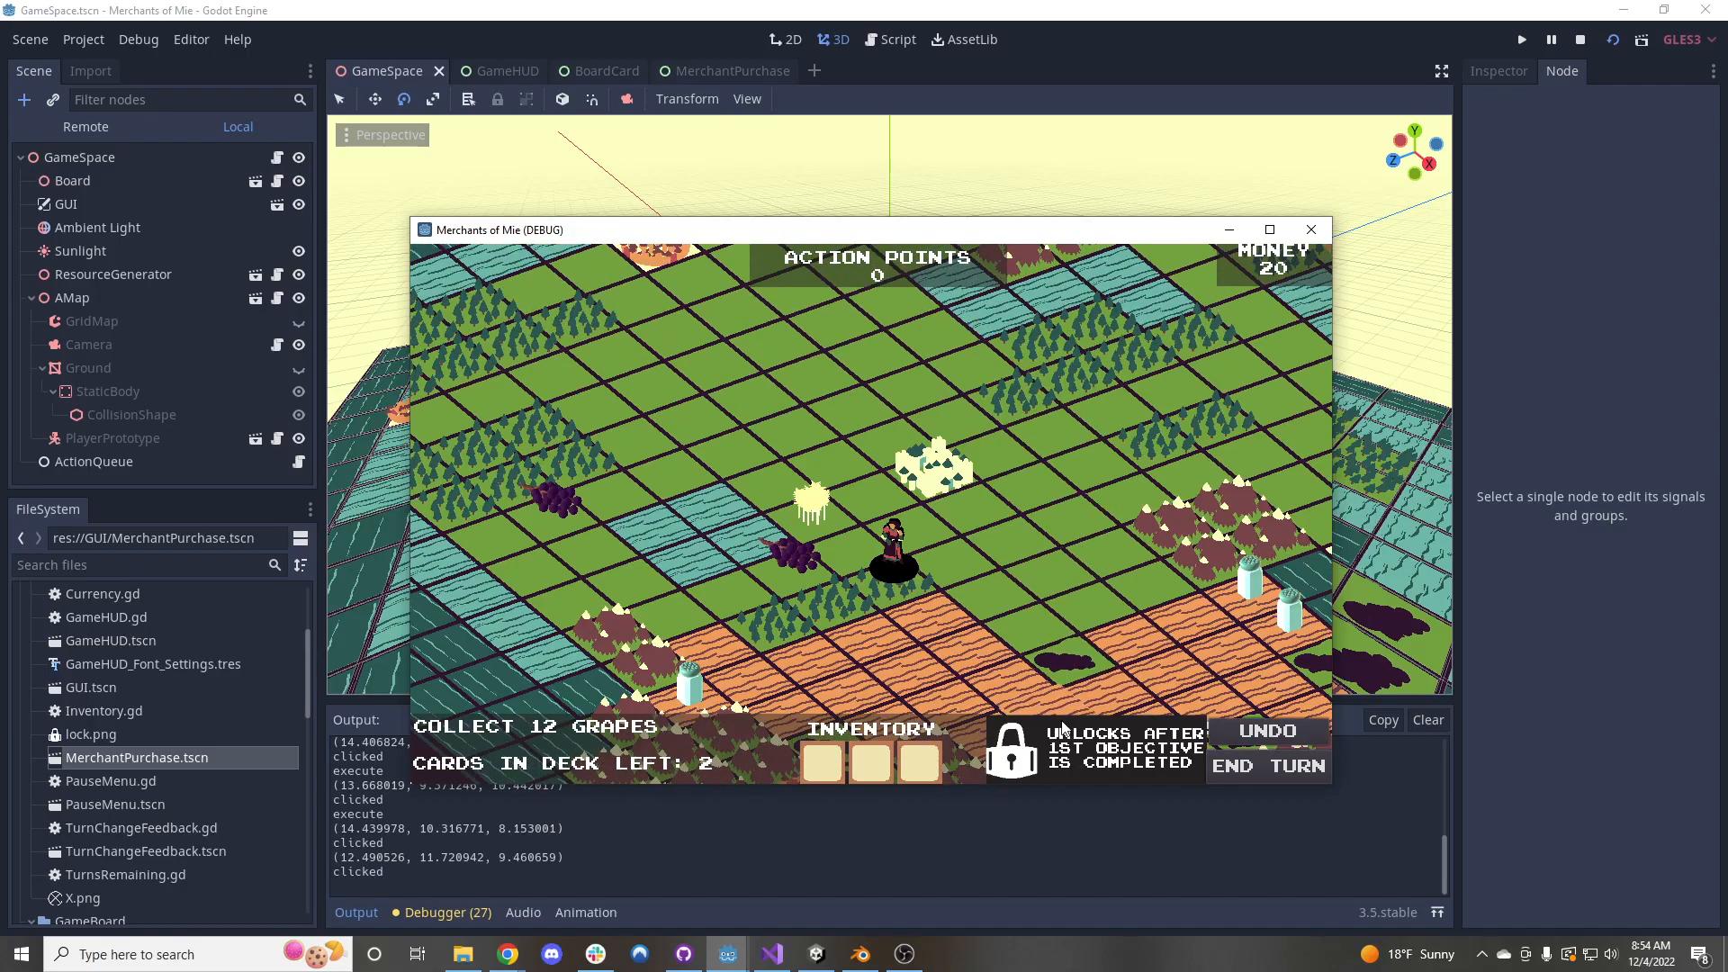
left_click(893, 519)
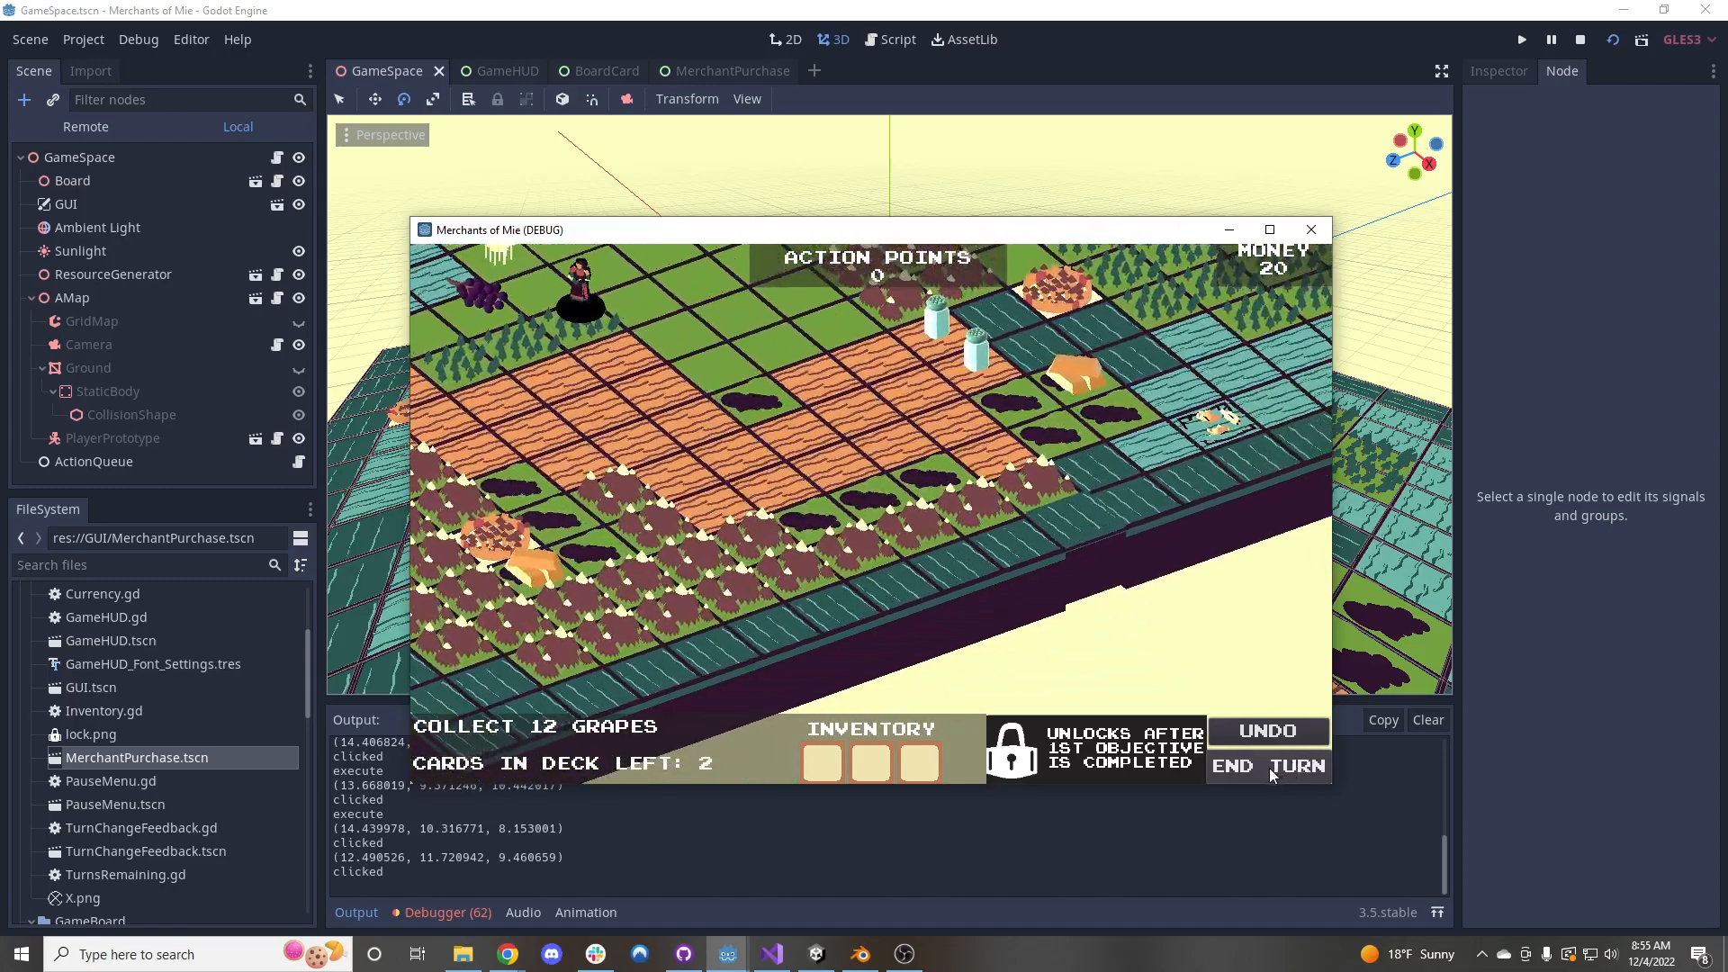
End the player's turn, reveal and dismiss the board's dust-storm event card, leaving one card in the deck
left_click(1300, 767)
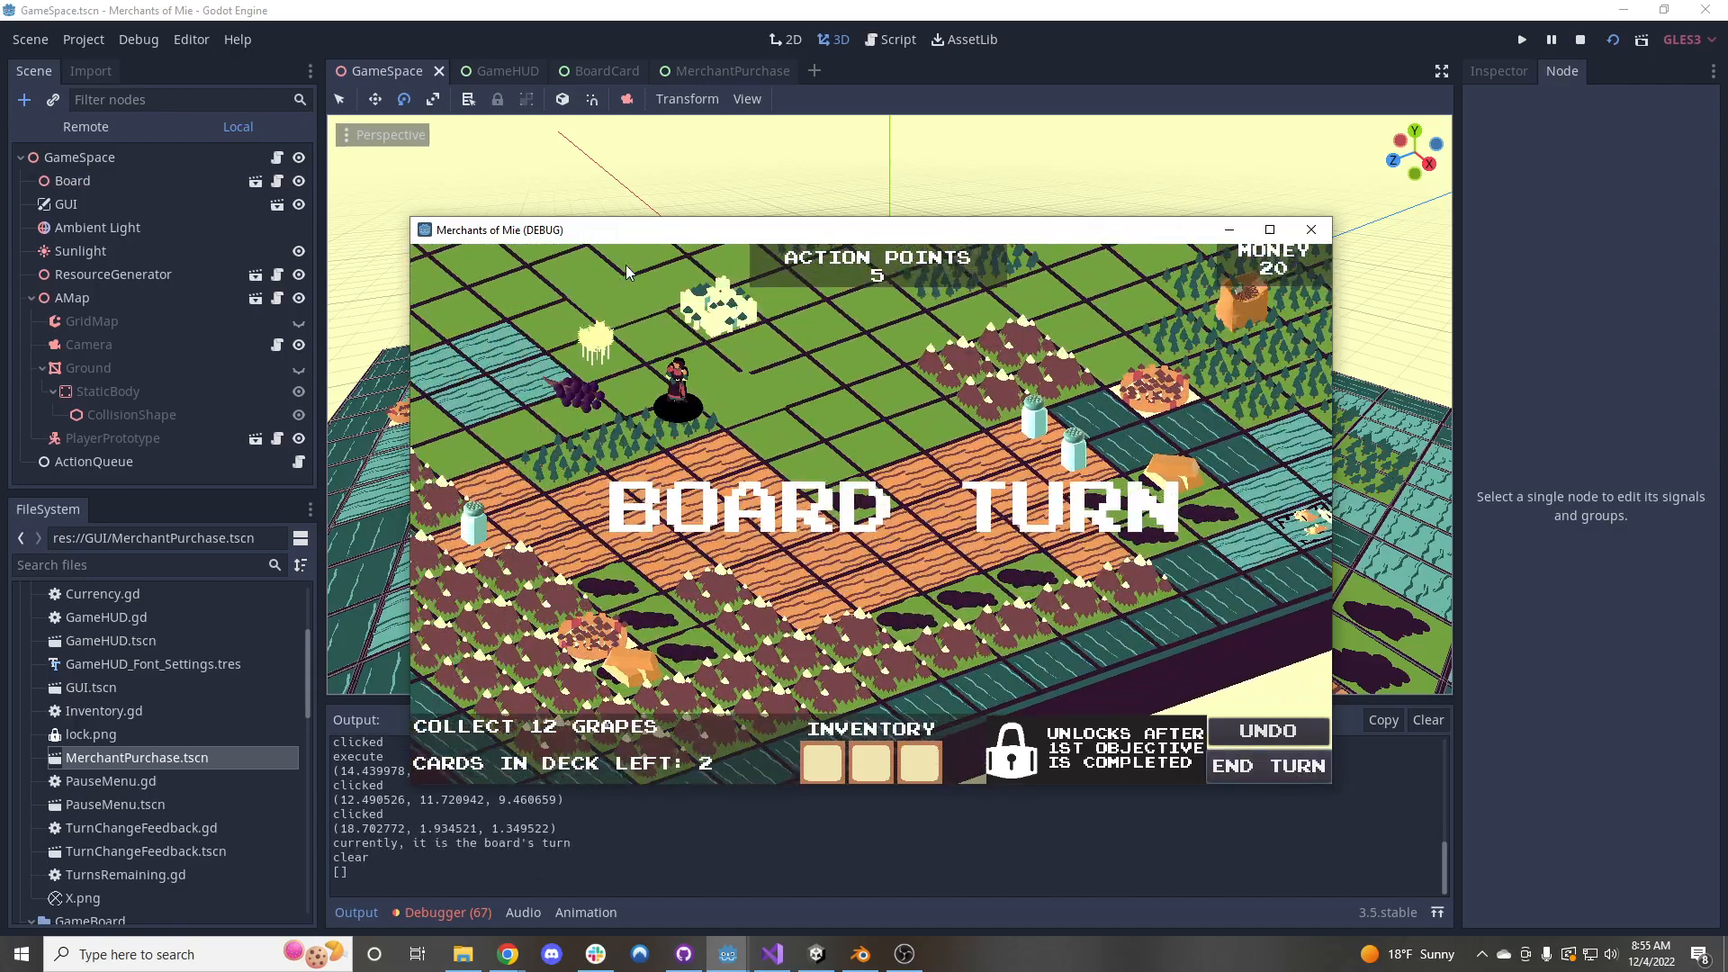
left_click(1267, 766)
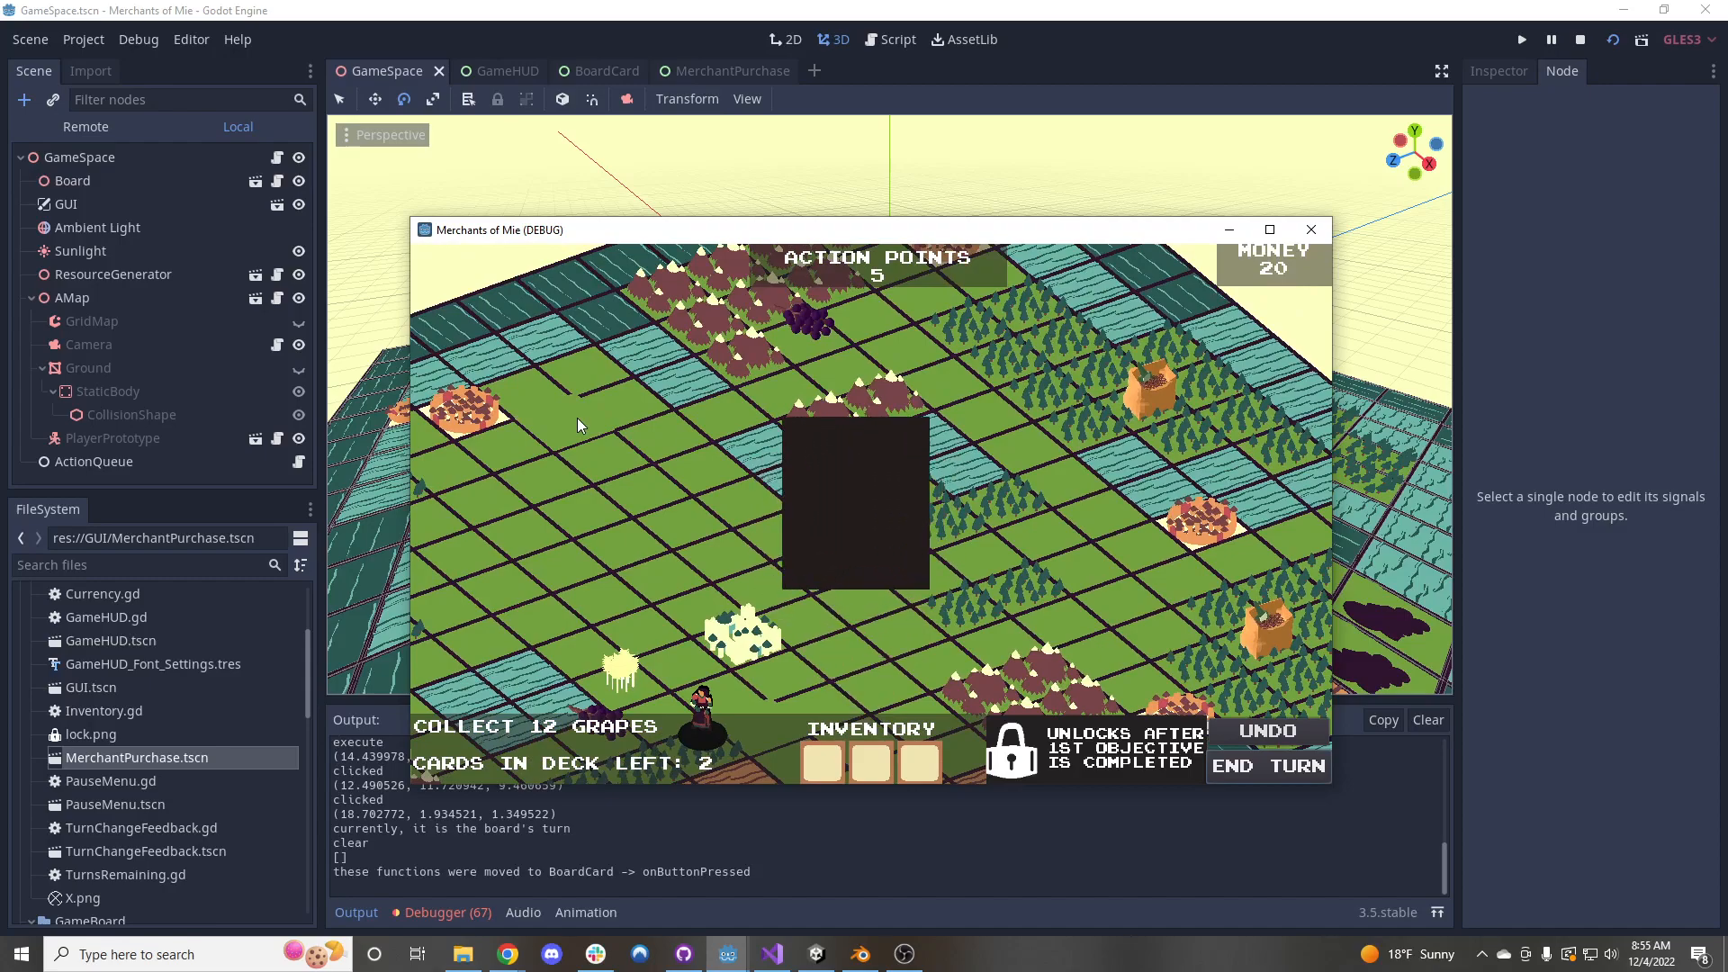
left_click(855, 505)
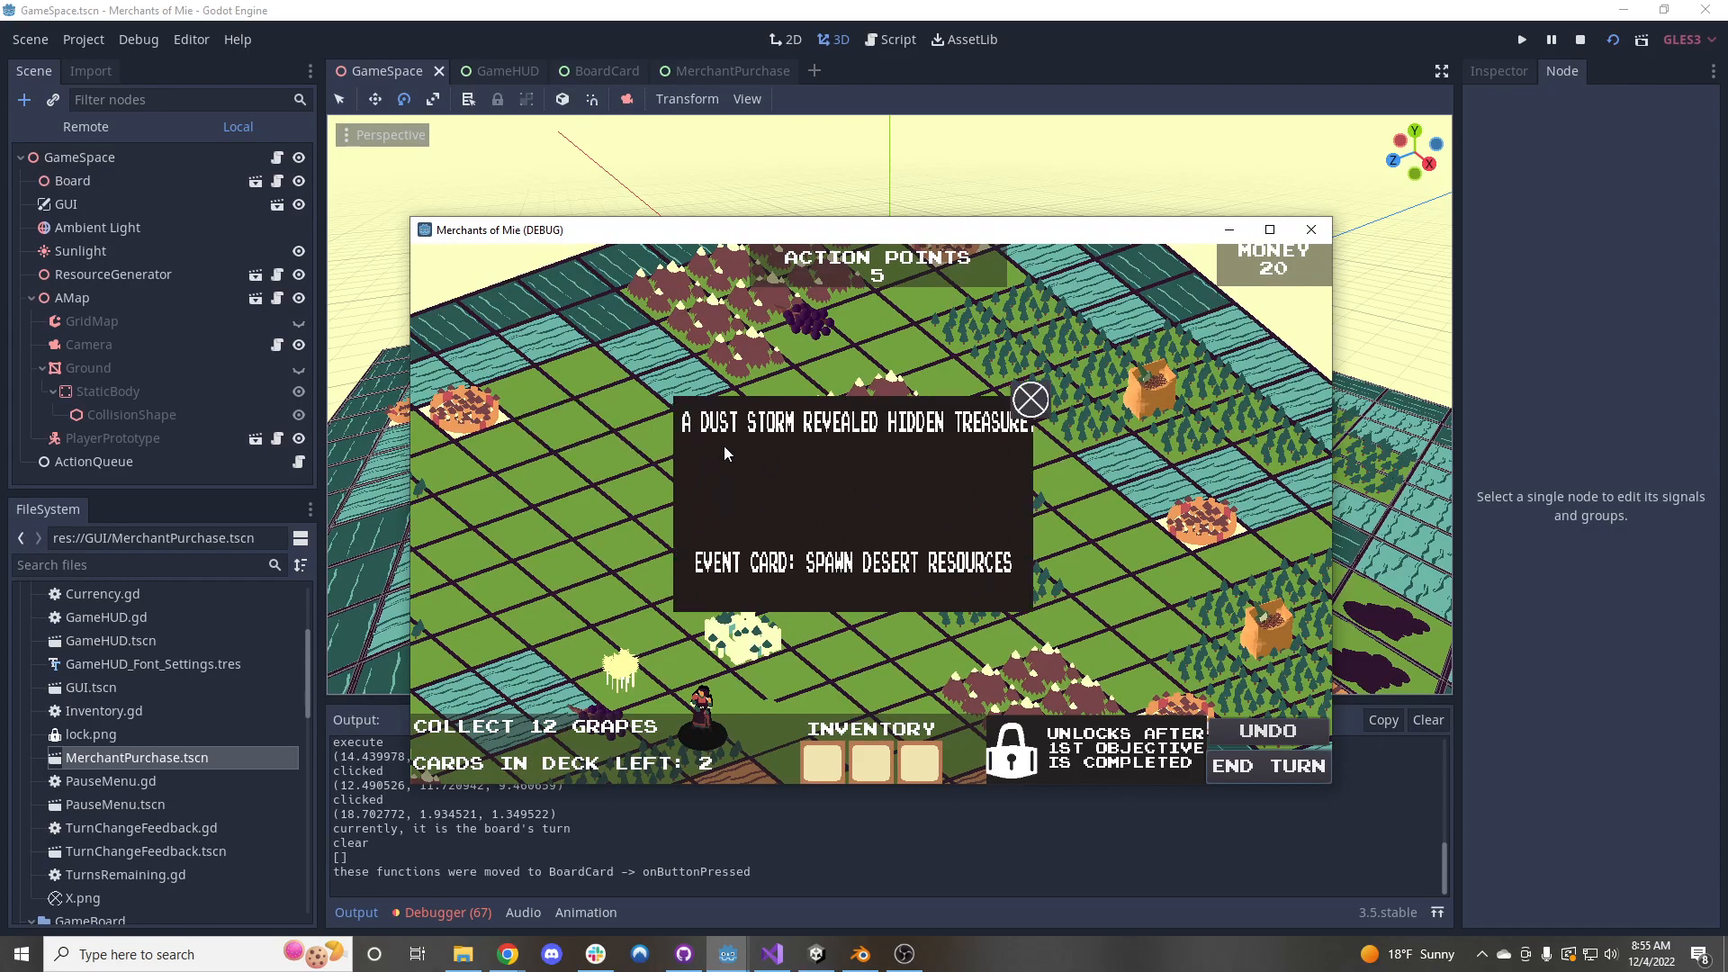
mouse_move(711, 400)
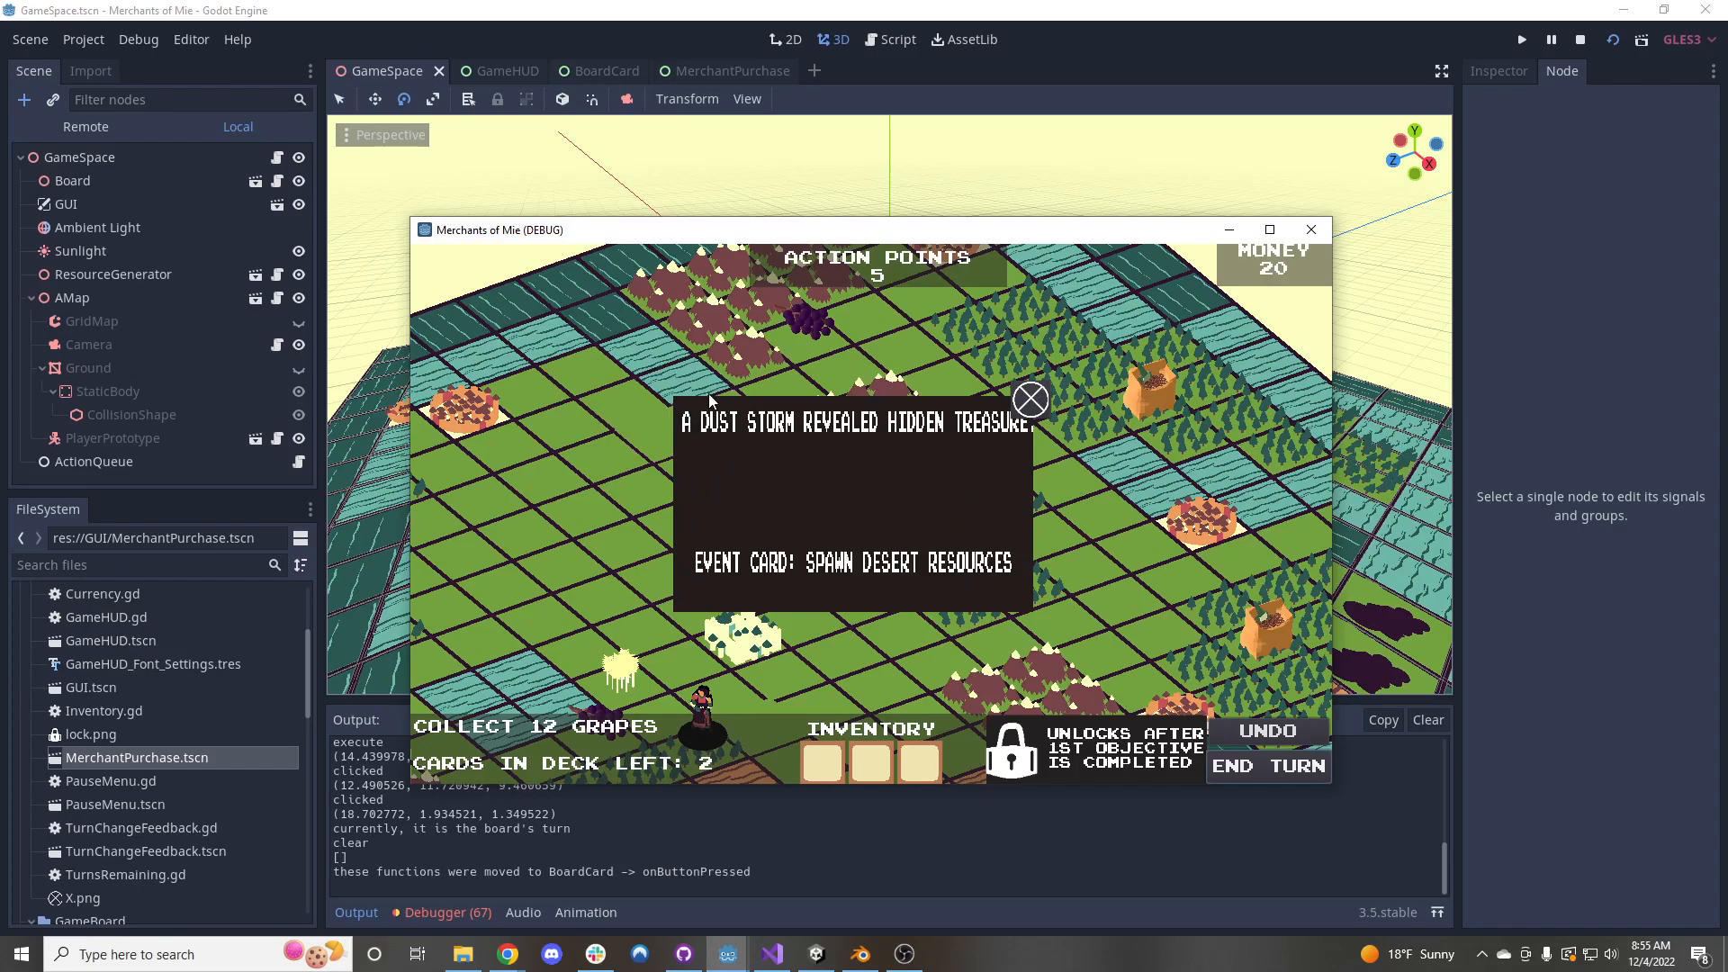
mouse_move(705, 533)
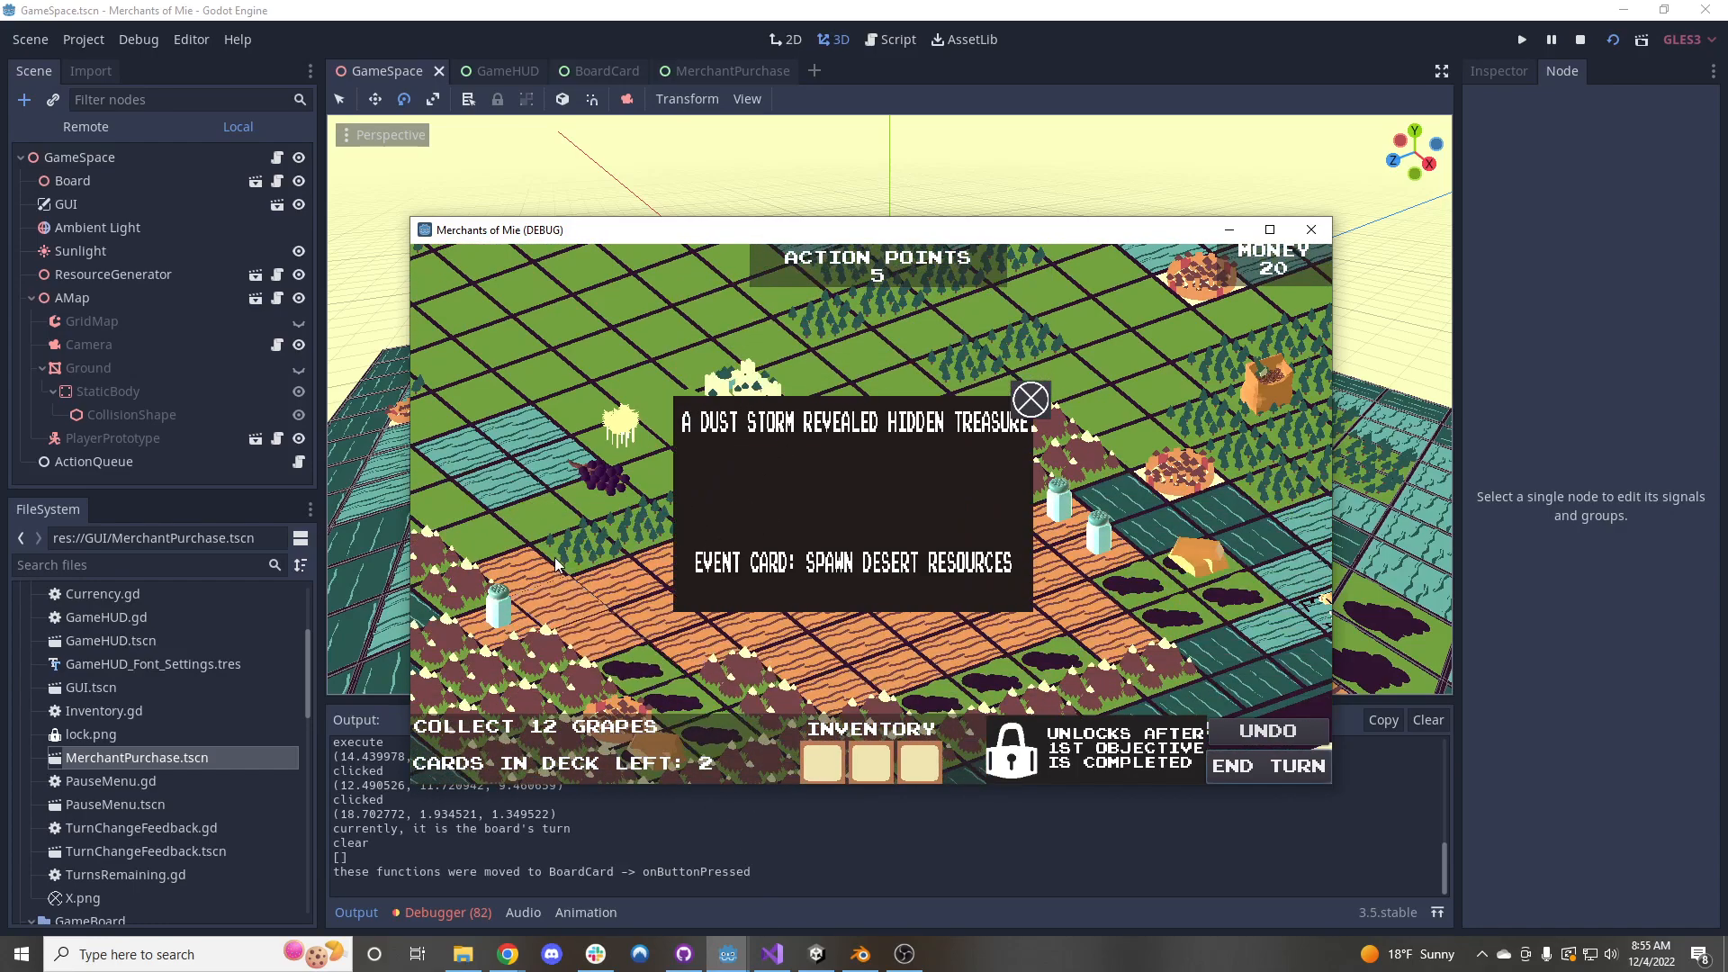
mouse_move(1059, 636)
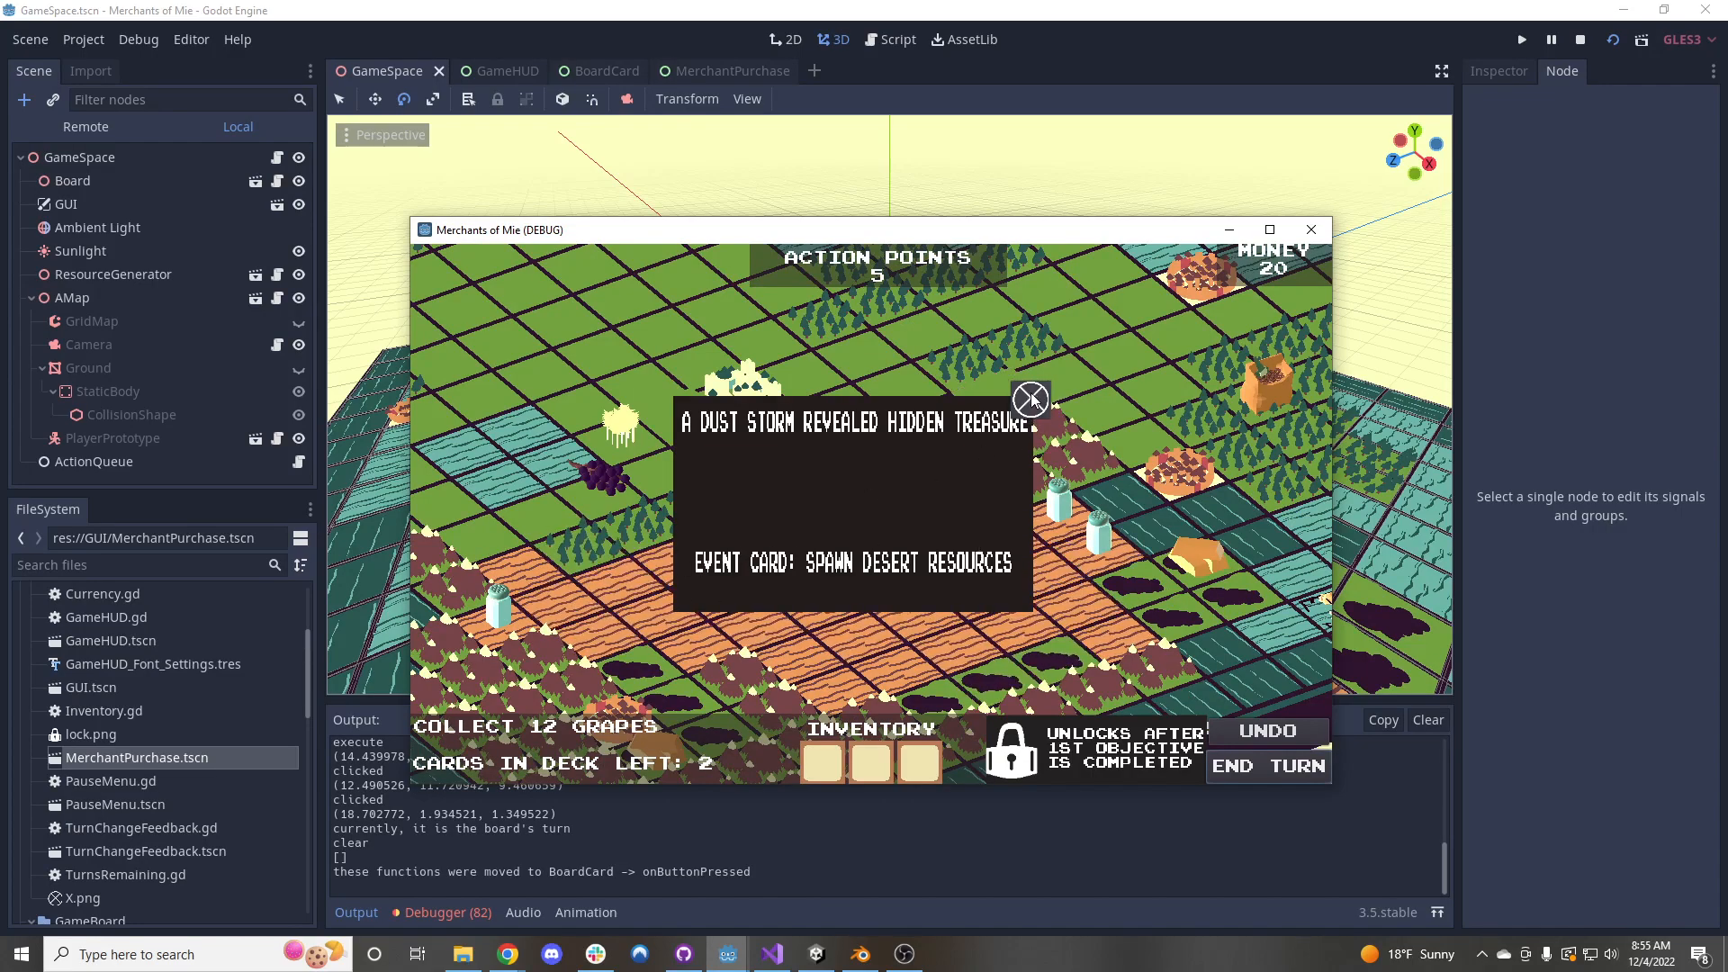
left_click(1030, 398)
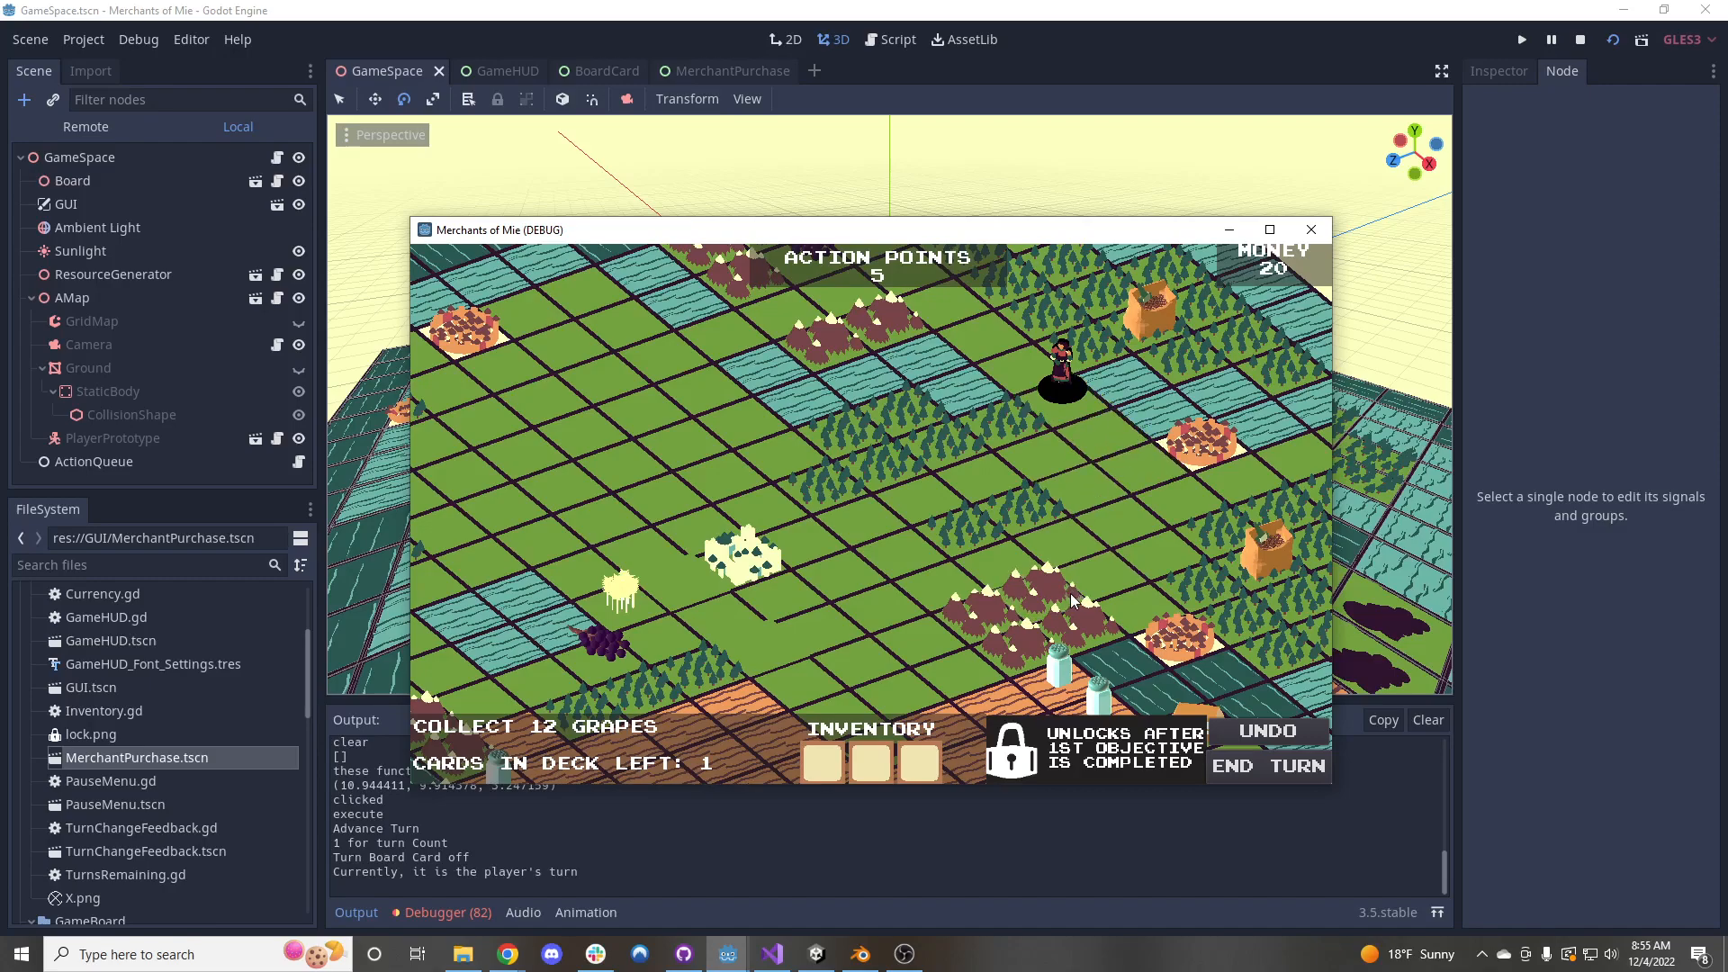
Hide SecondObjCover in the GameHUD scene, relaunch a new game to show all objectives, then close the demo
left_click(1579, 38)
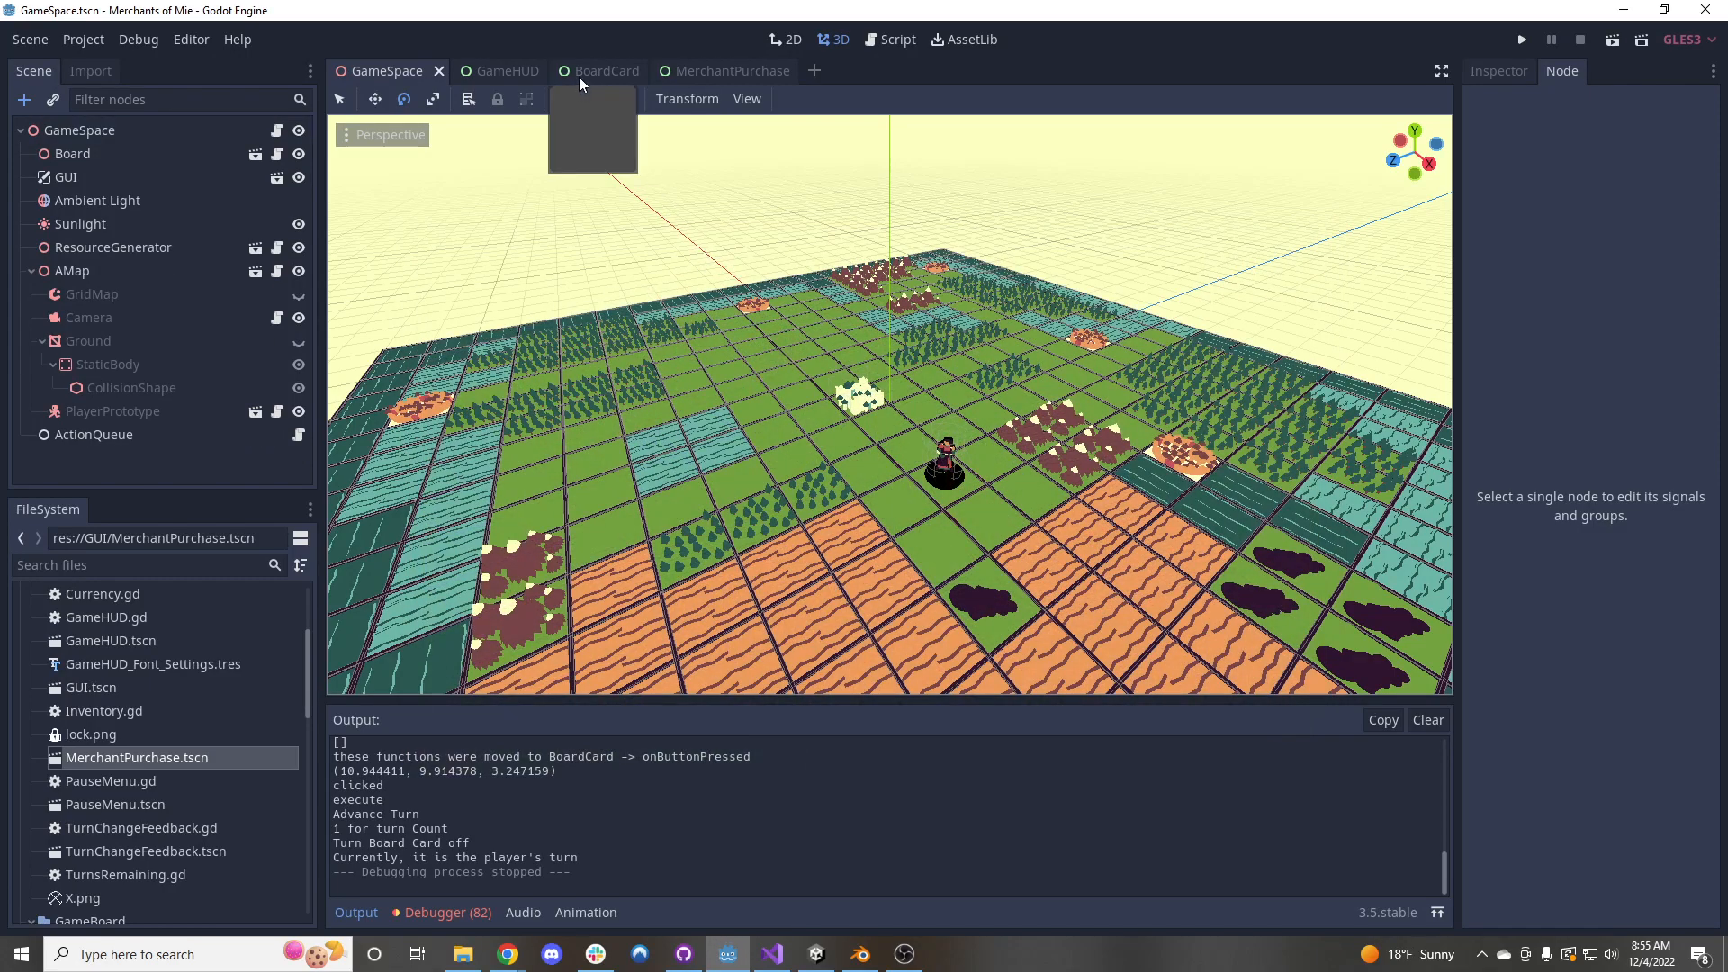
left_click(489, 70)
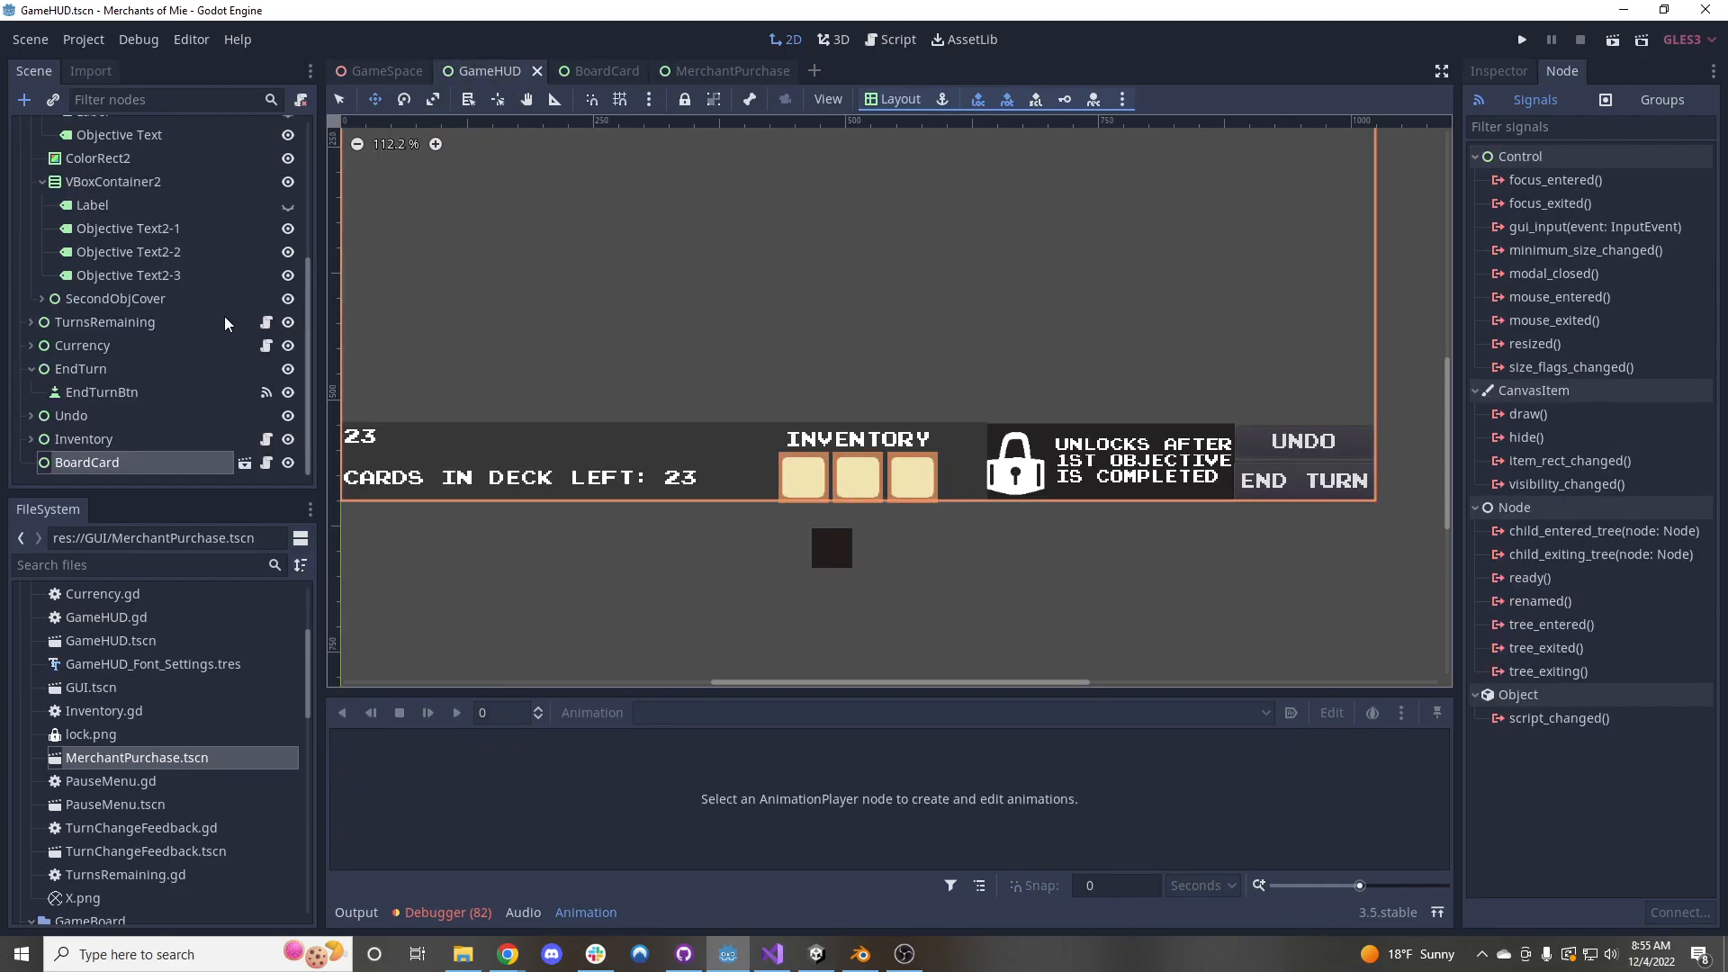
mouse_move(1049, 495)
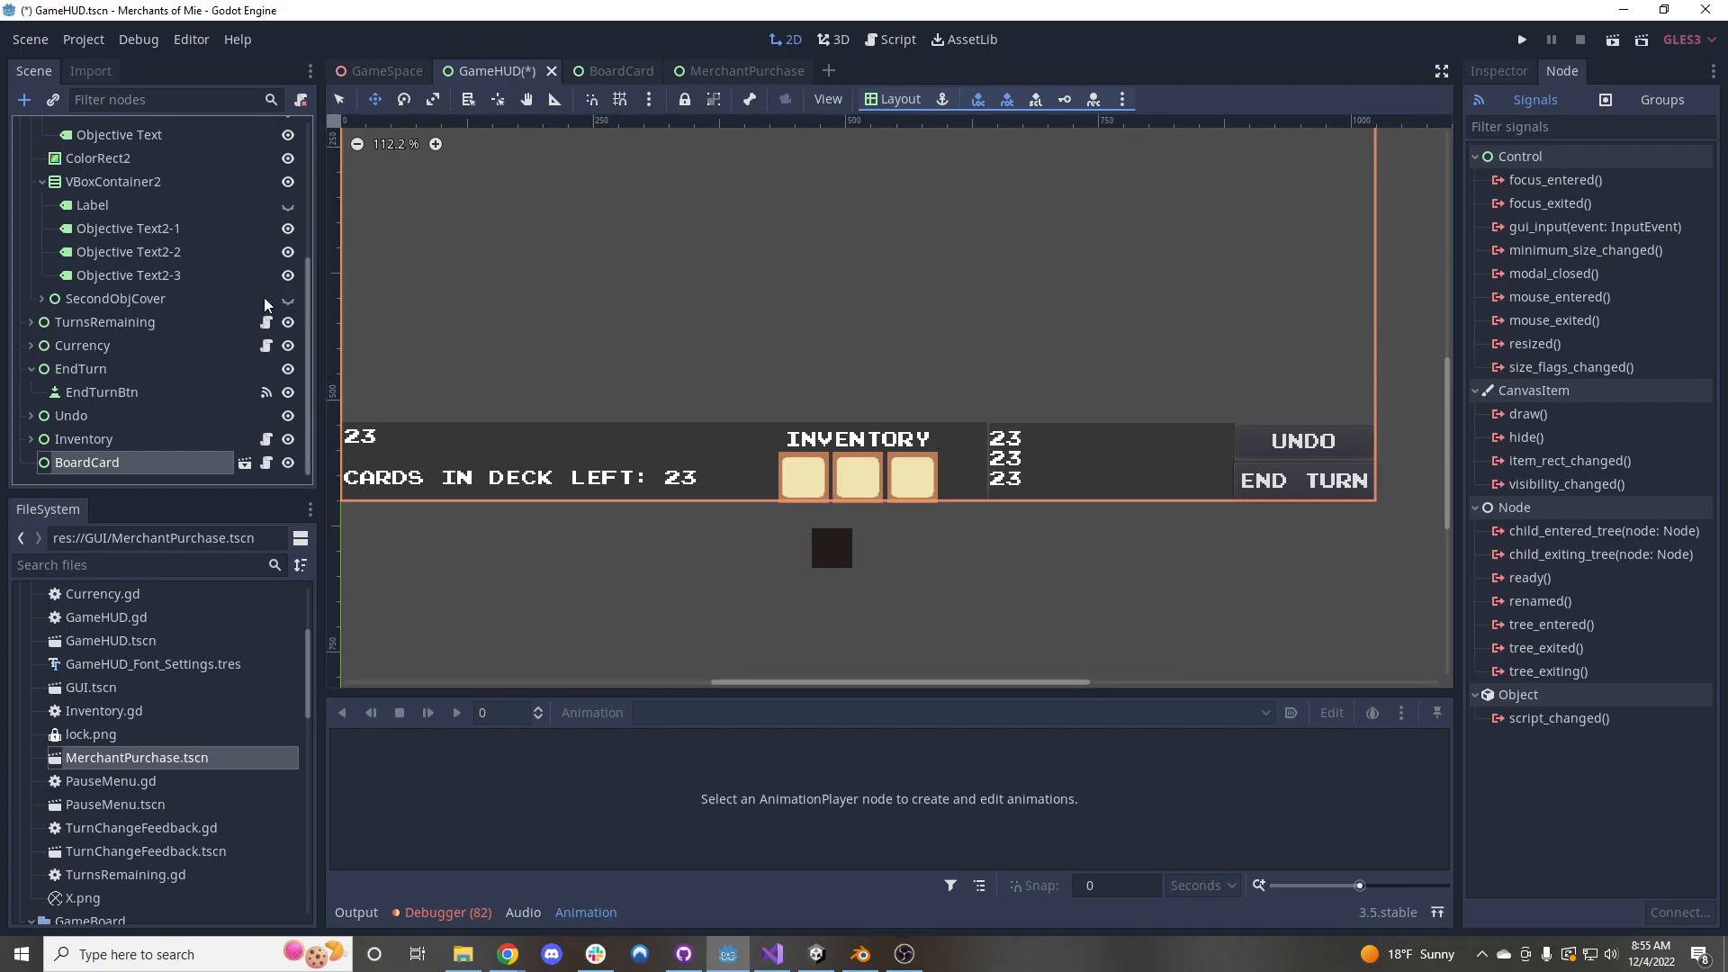
left_click(1522, 37)
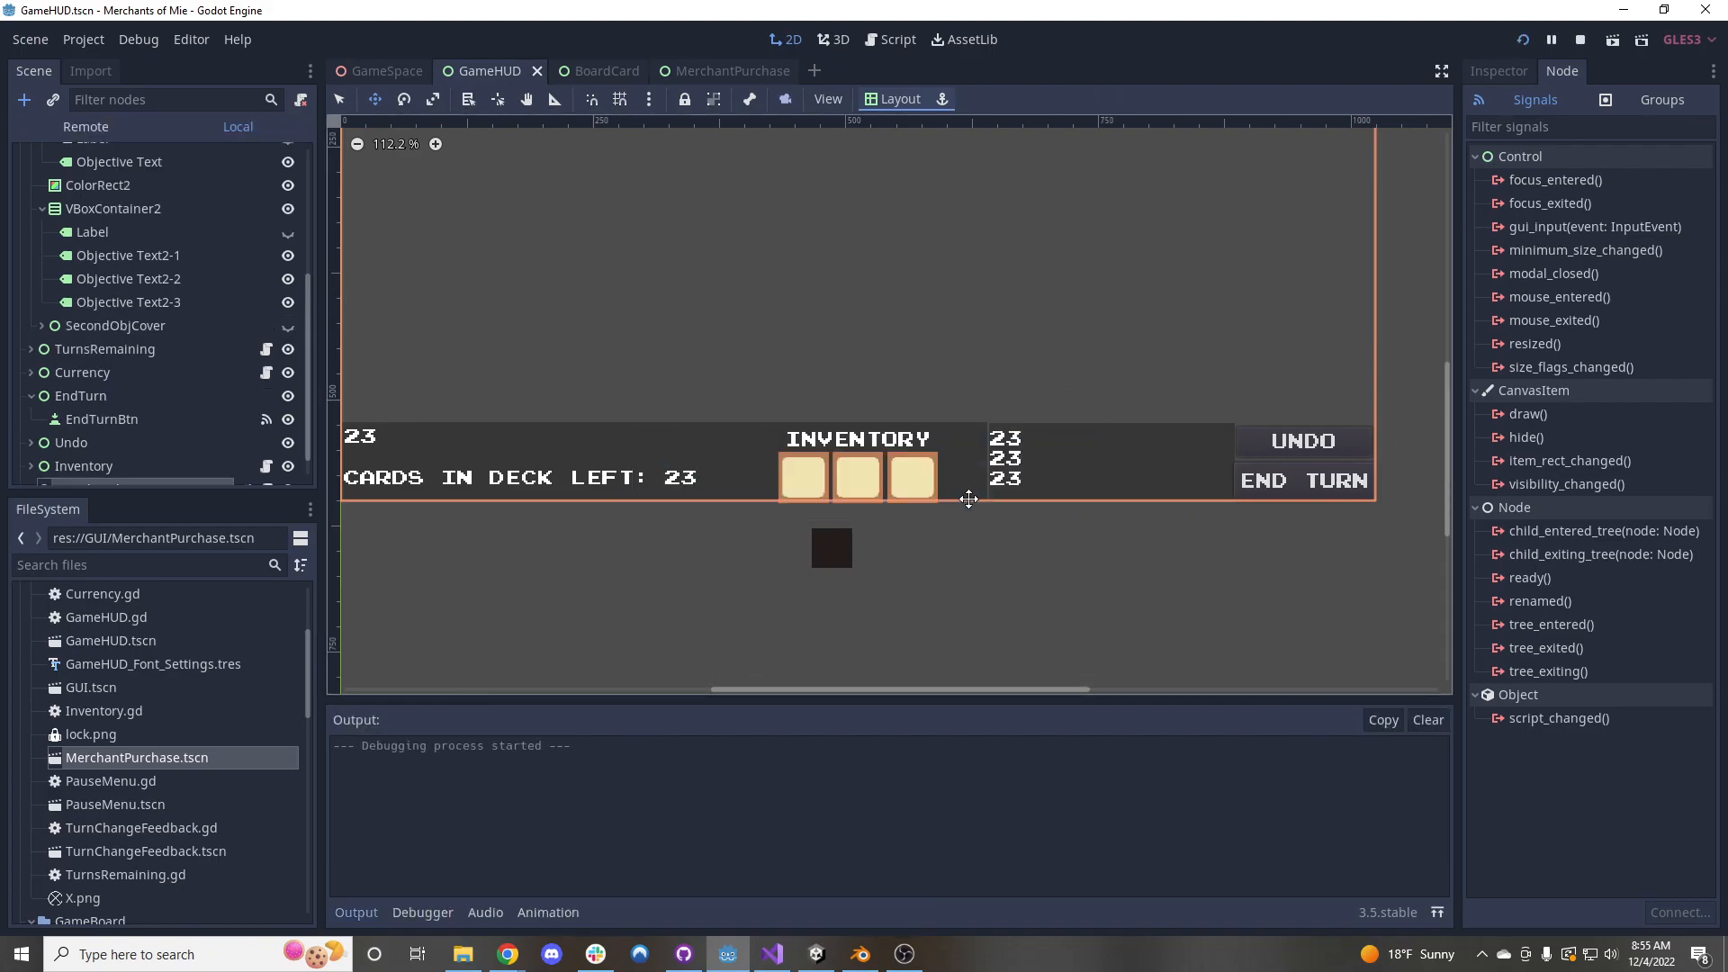
left_click(1605, 38)
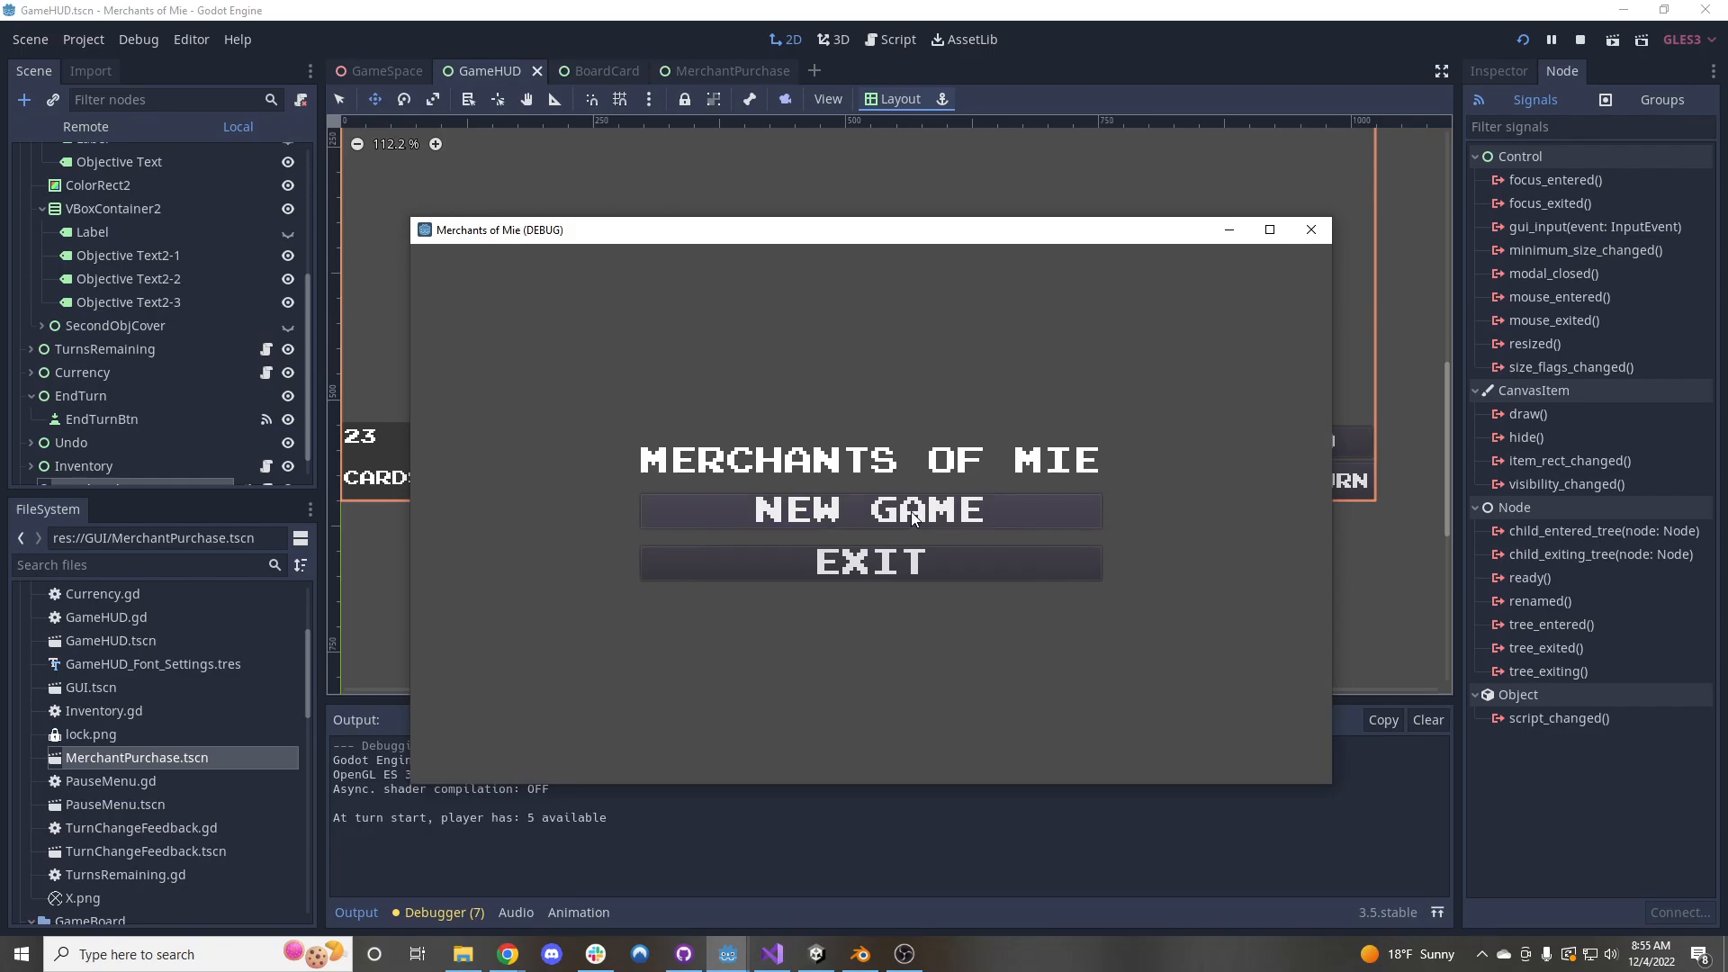
left_click(870, 509)
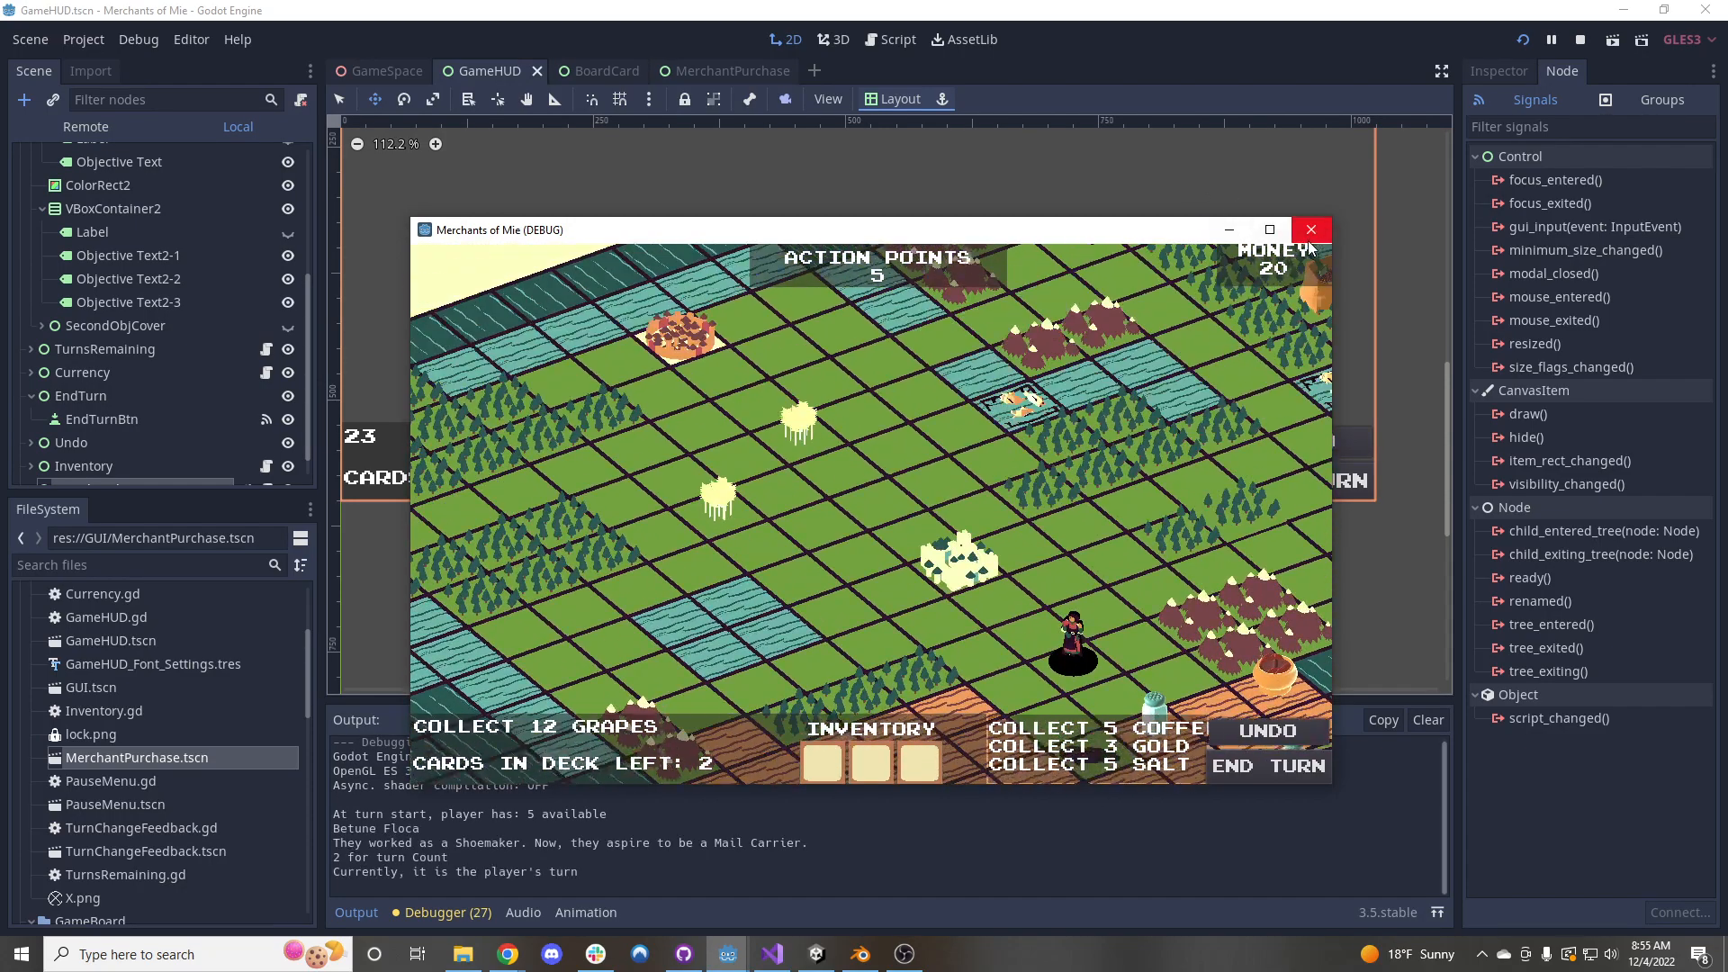
left_click(1311, 229)
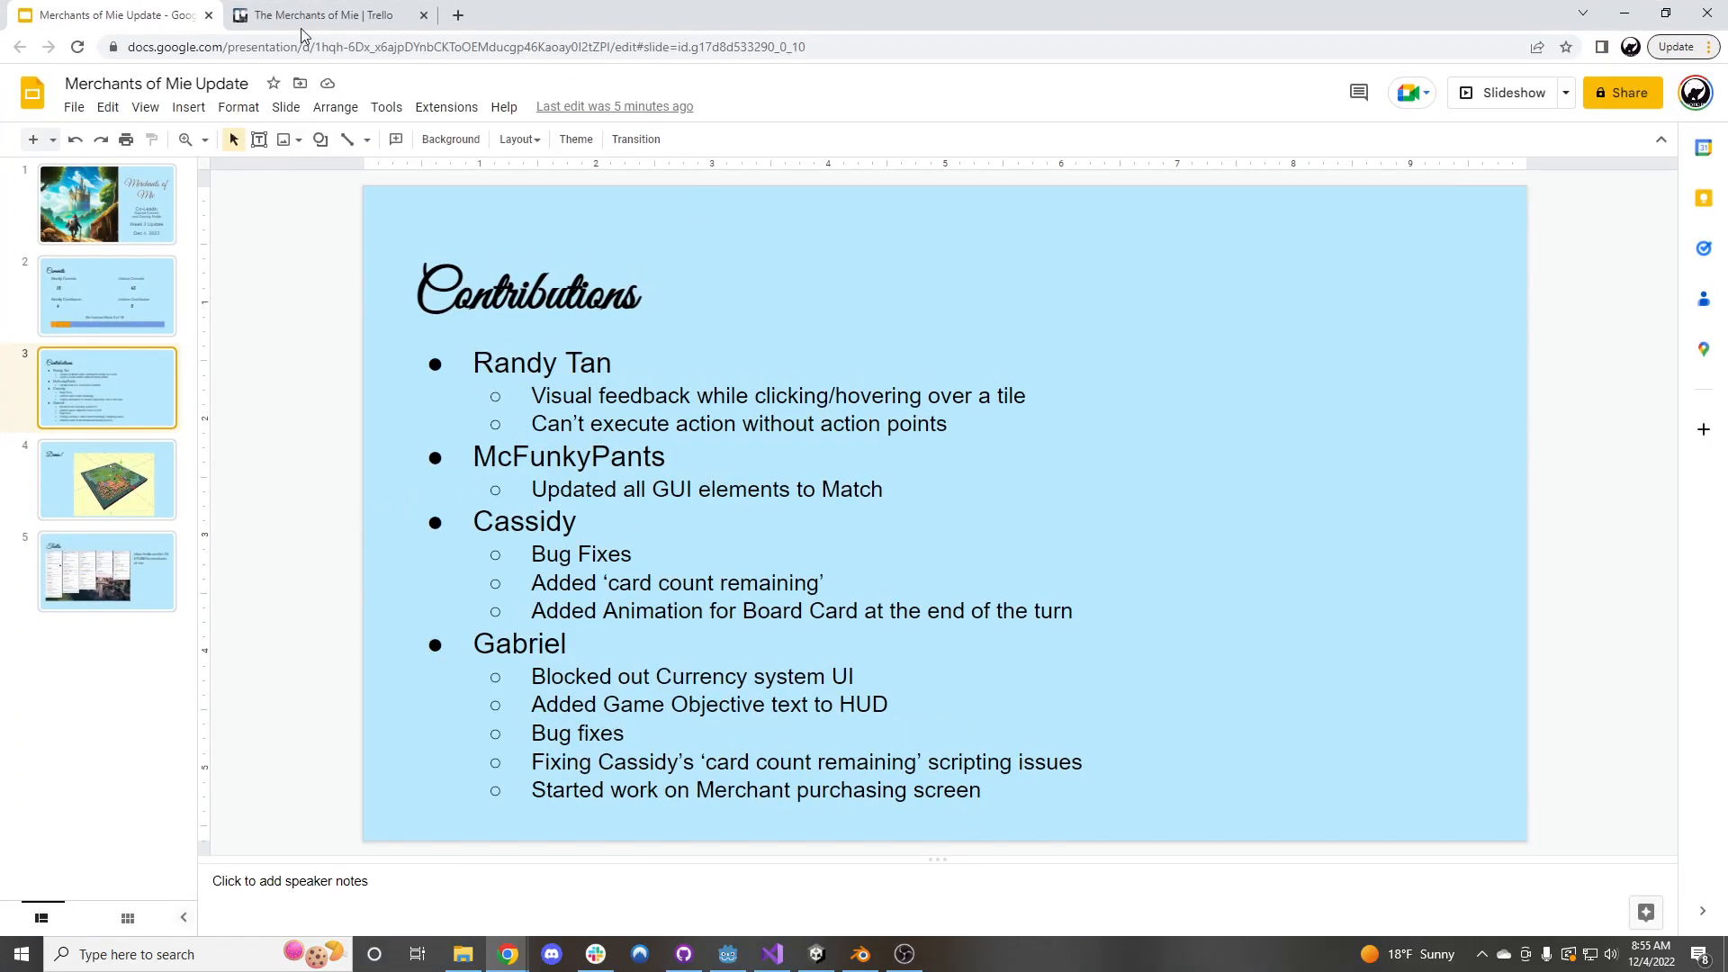
Bring up The Merchants of Mie Trello board and scroll through the Week 4 task list
left_click(321, 14)
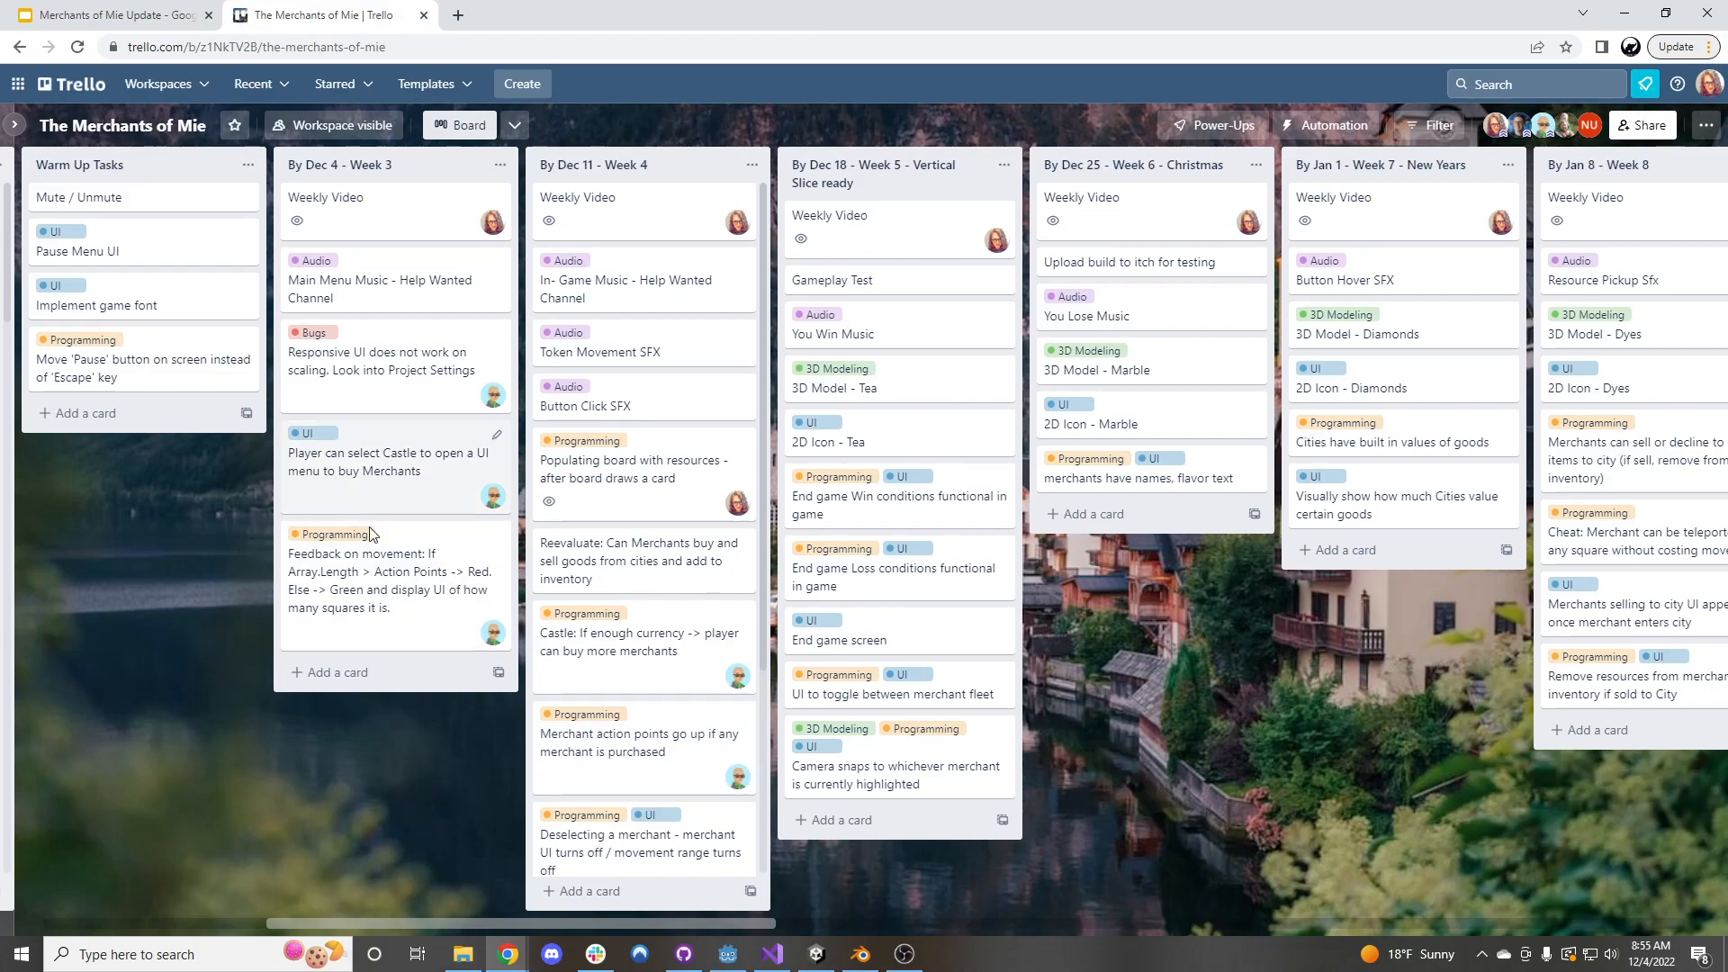
mouse_move(497, 312)
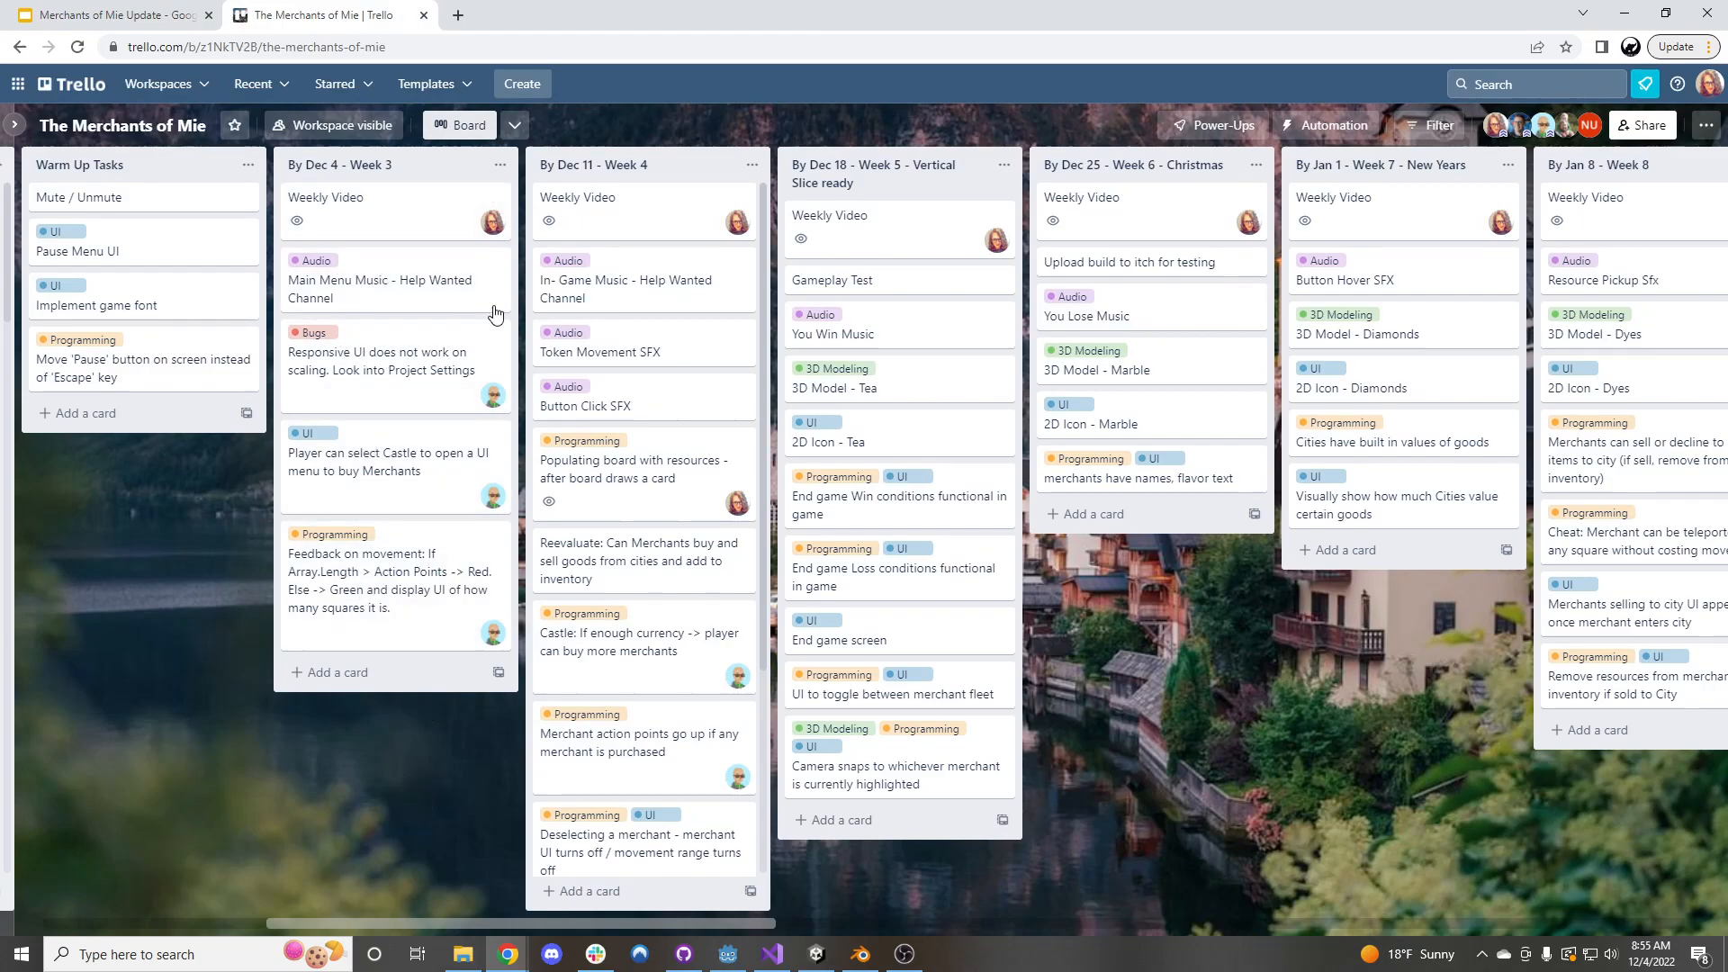
mouse_move(533, 180)
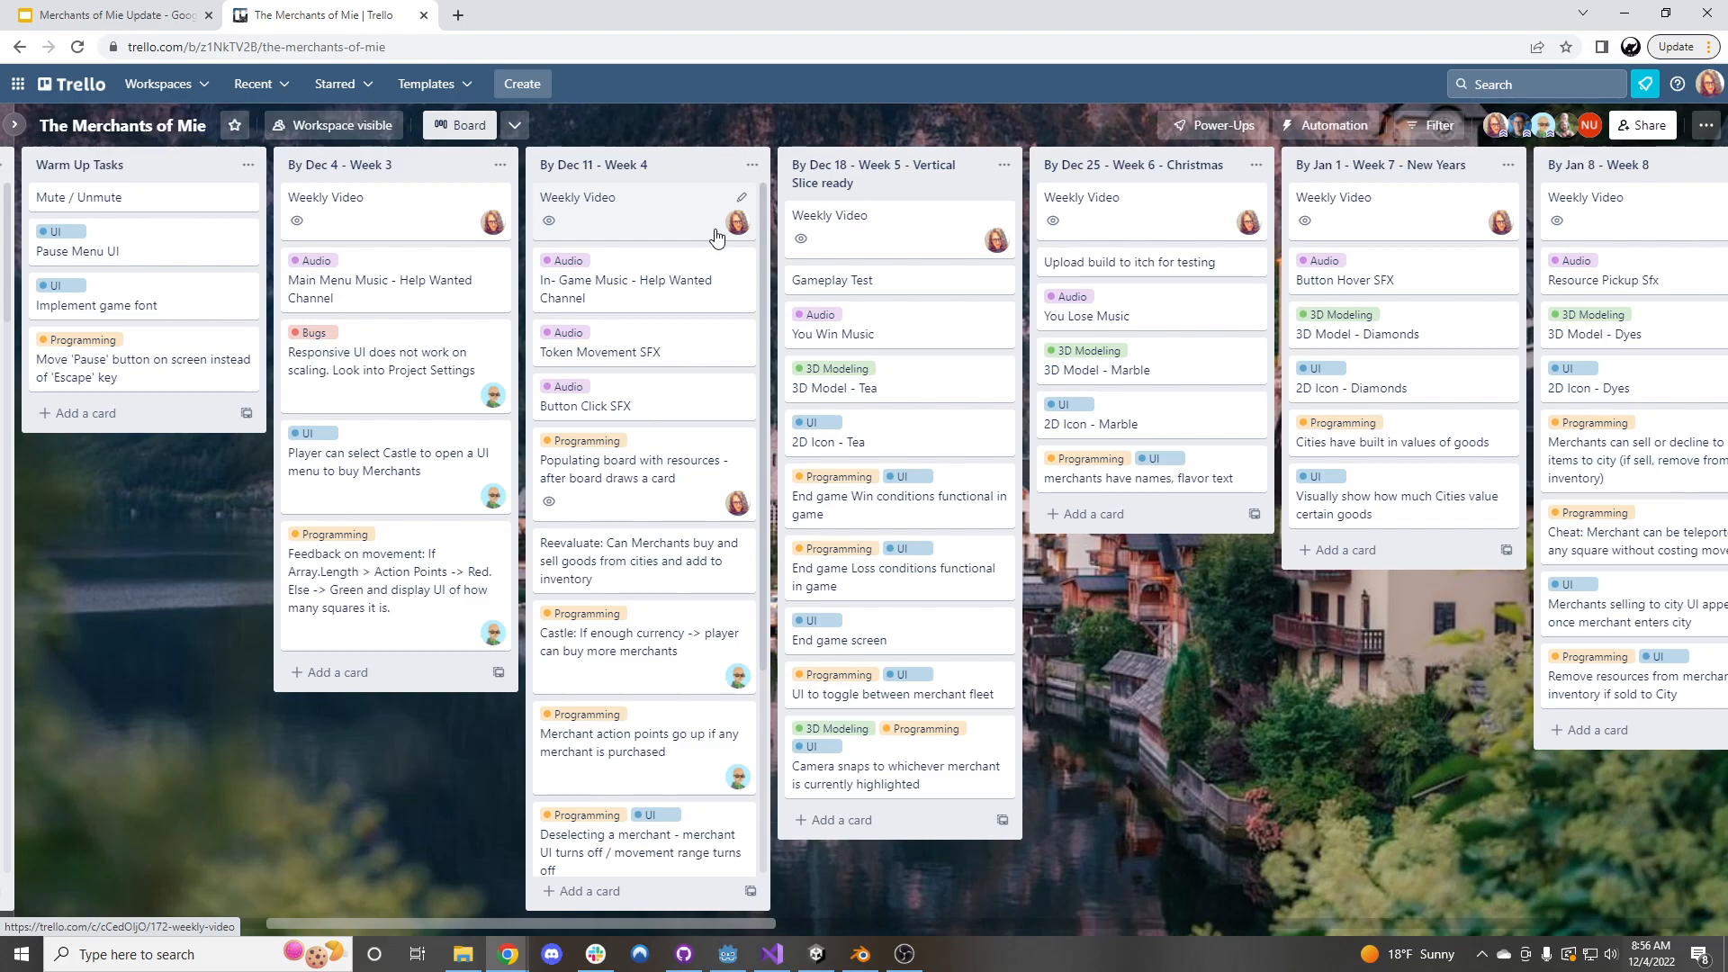
mouse_move(673, 270)
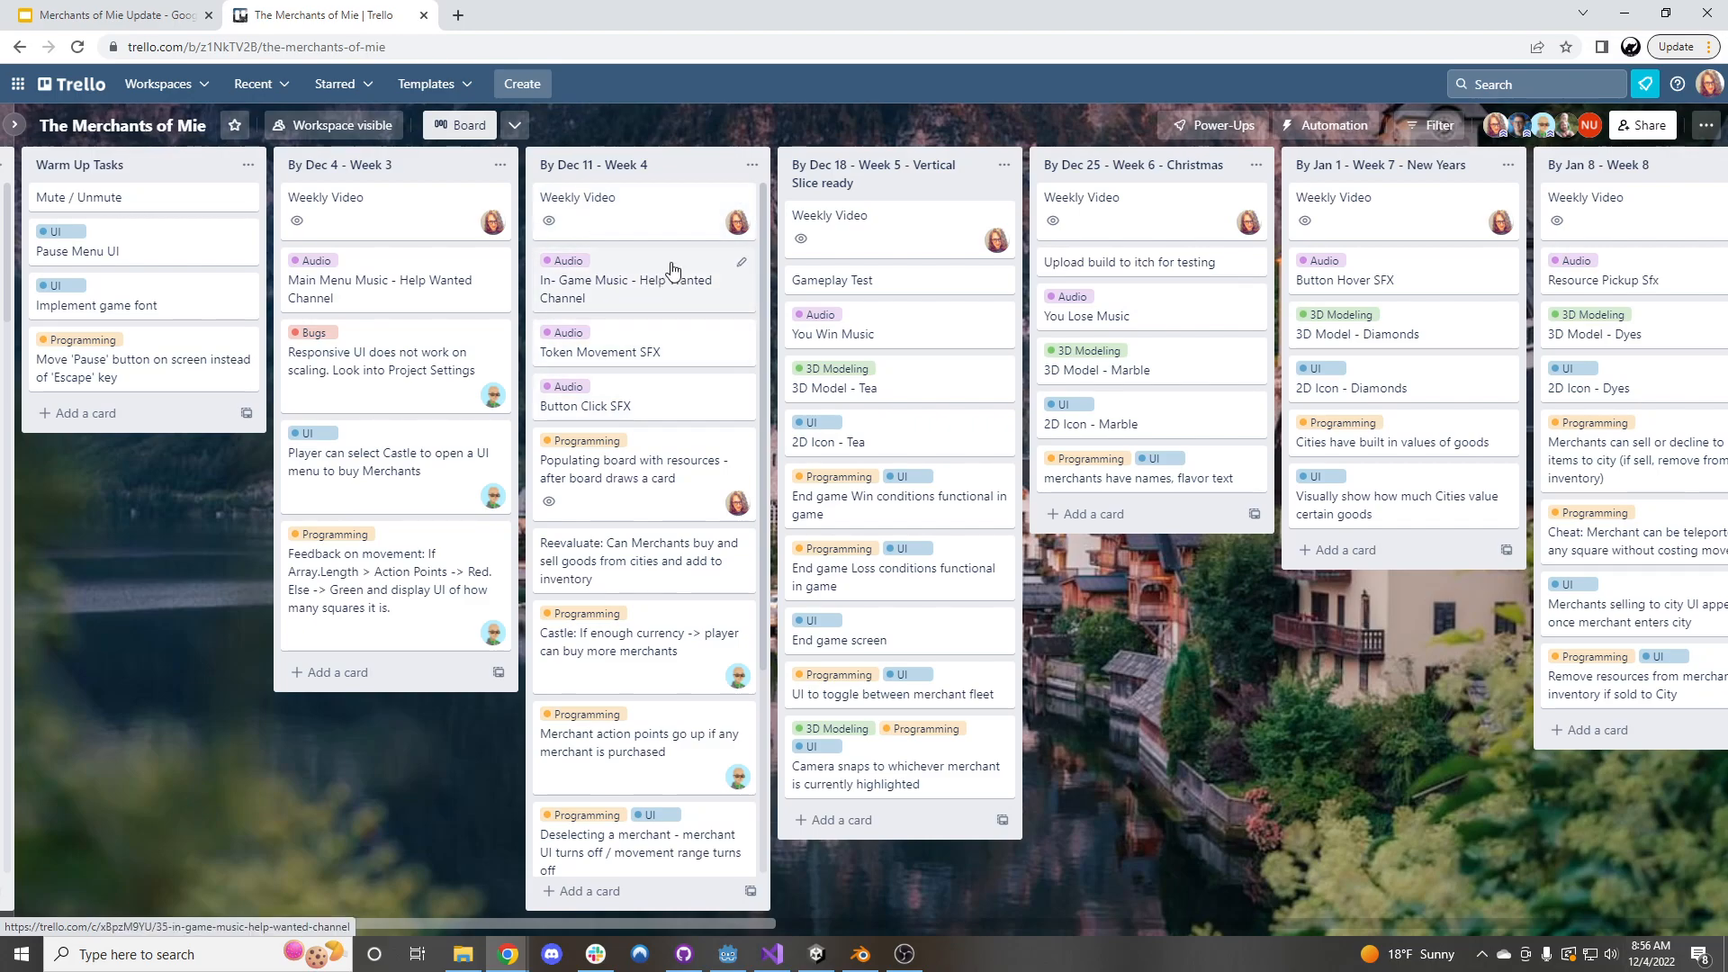
mouse_move(441, 265)
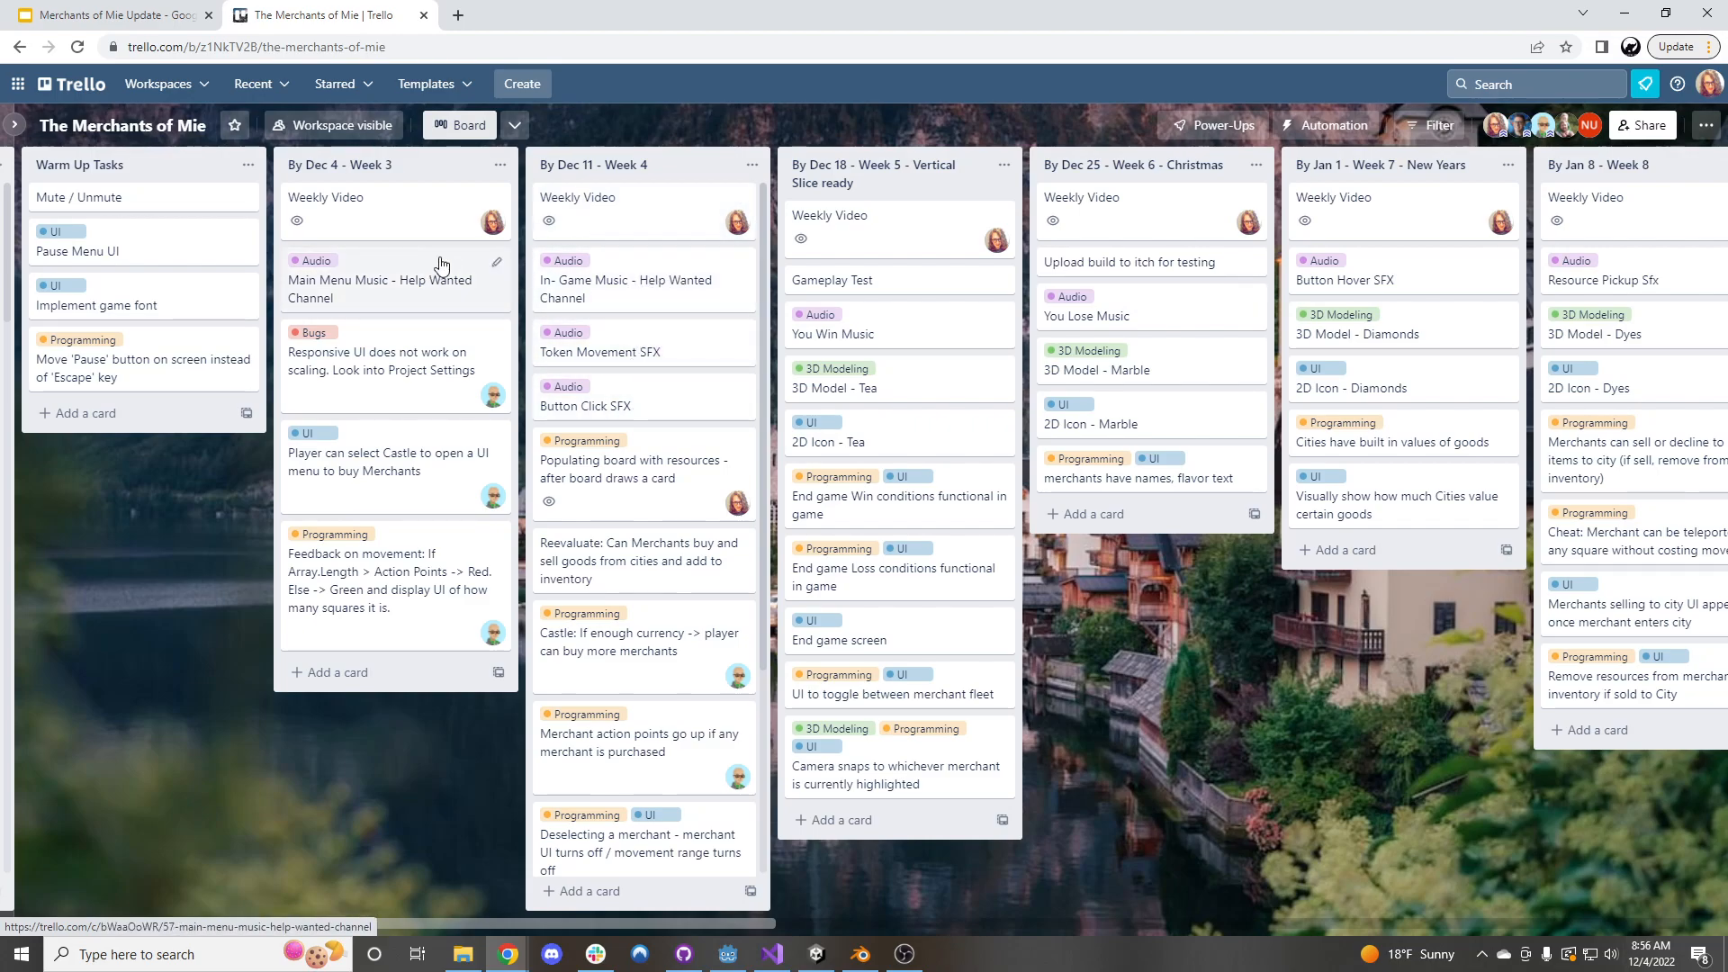
mouse_move(645, 375)
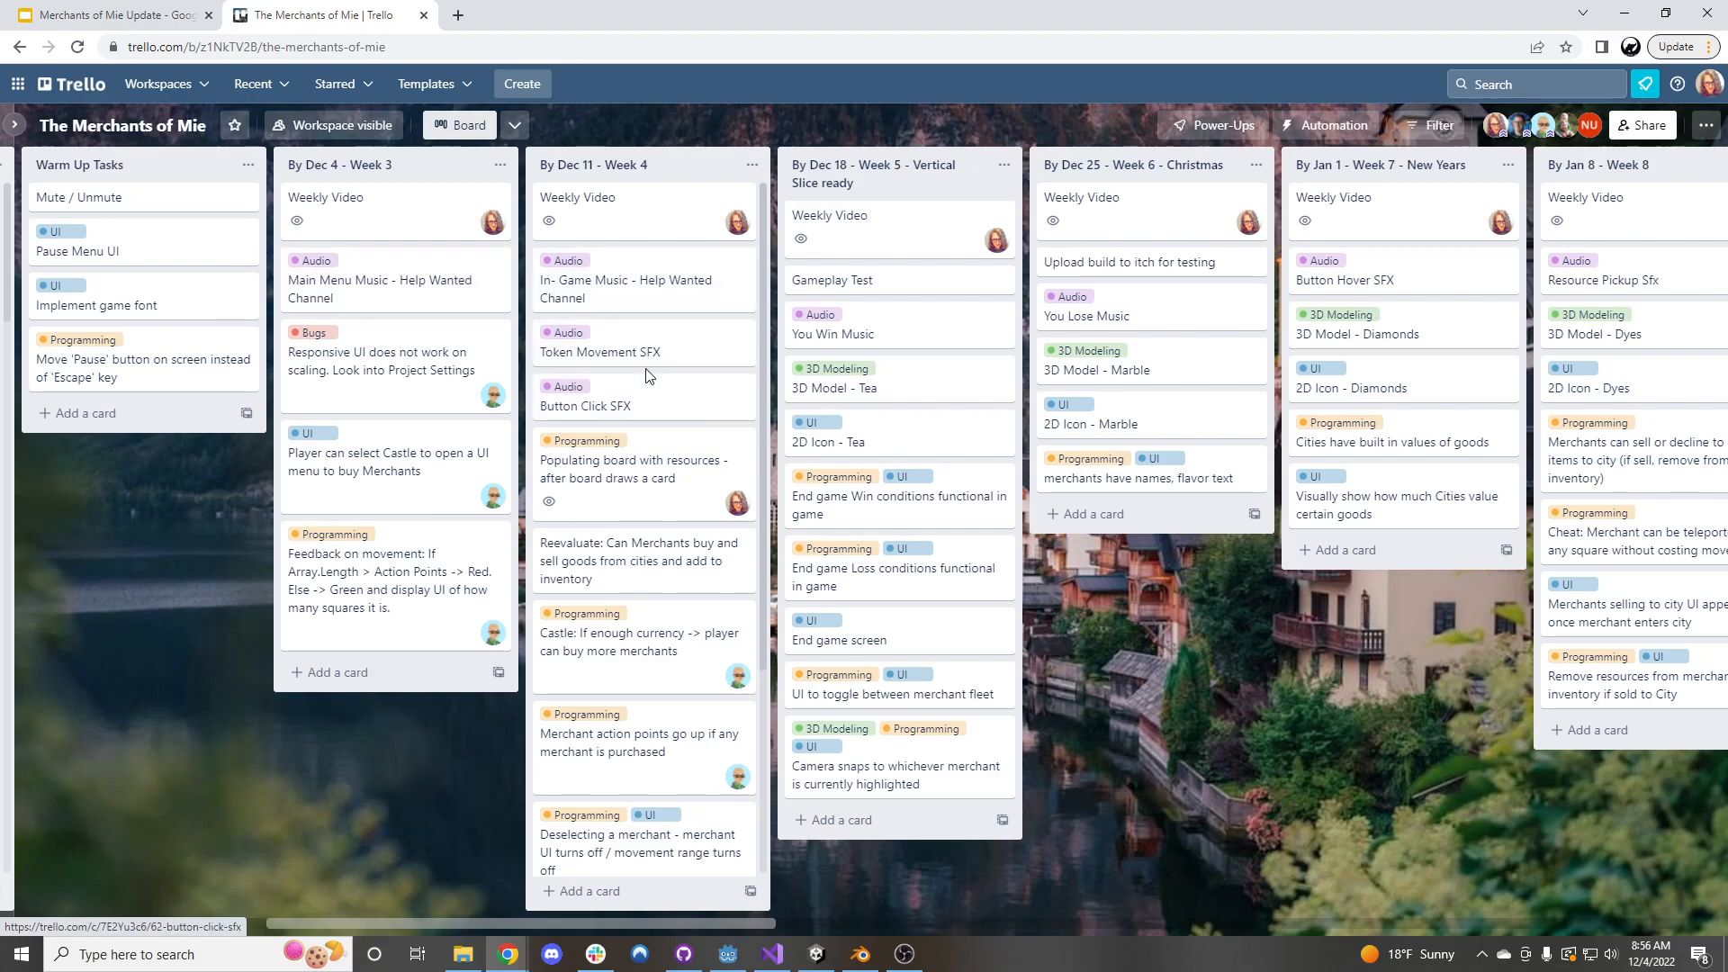
scroll("down", 3)
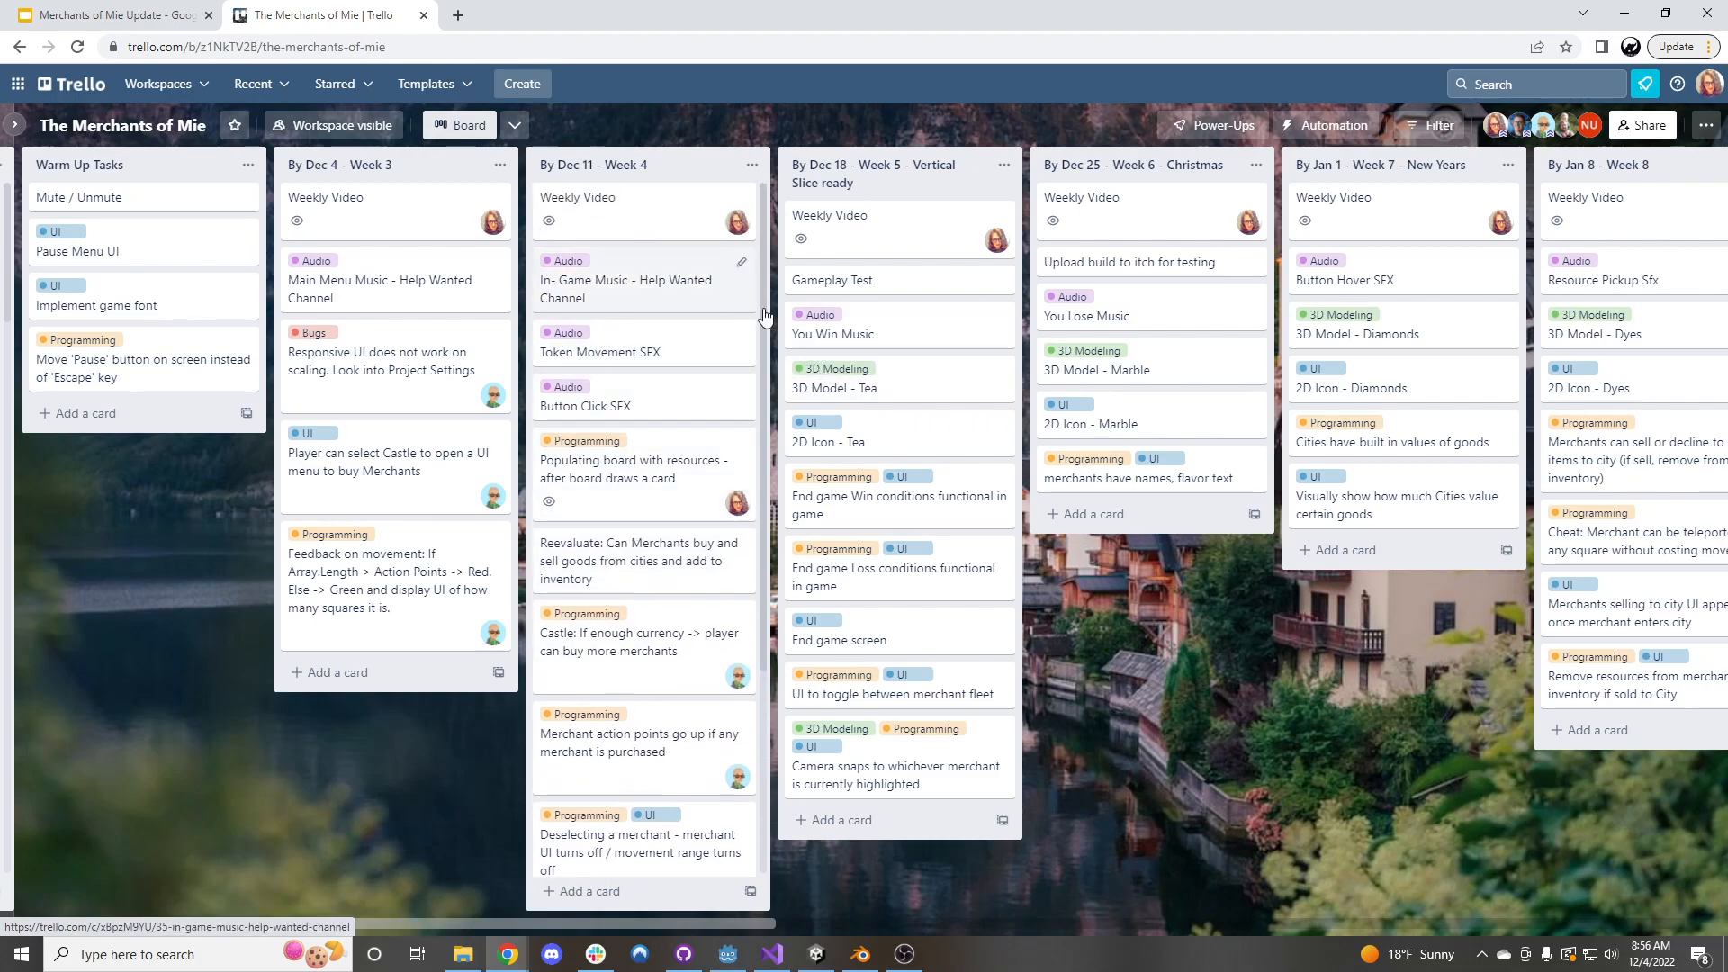
mouse_move(881, 430)
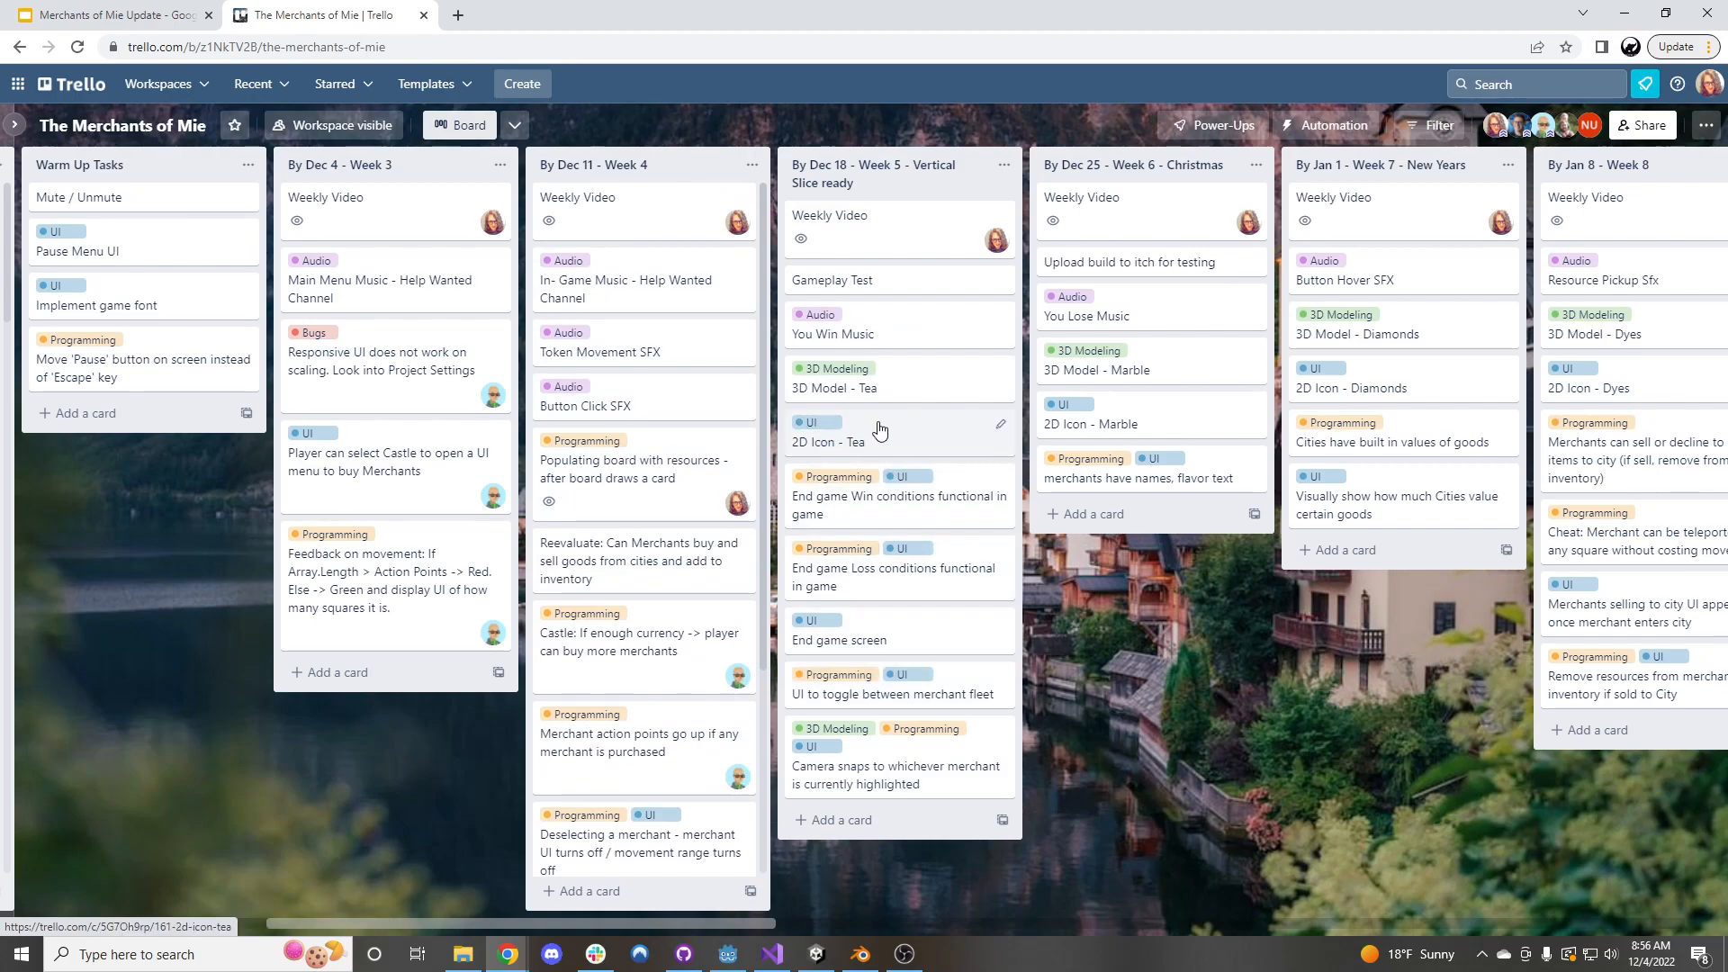
mouse_move(911, 322)
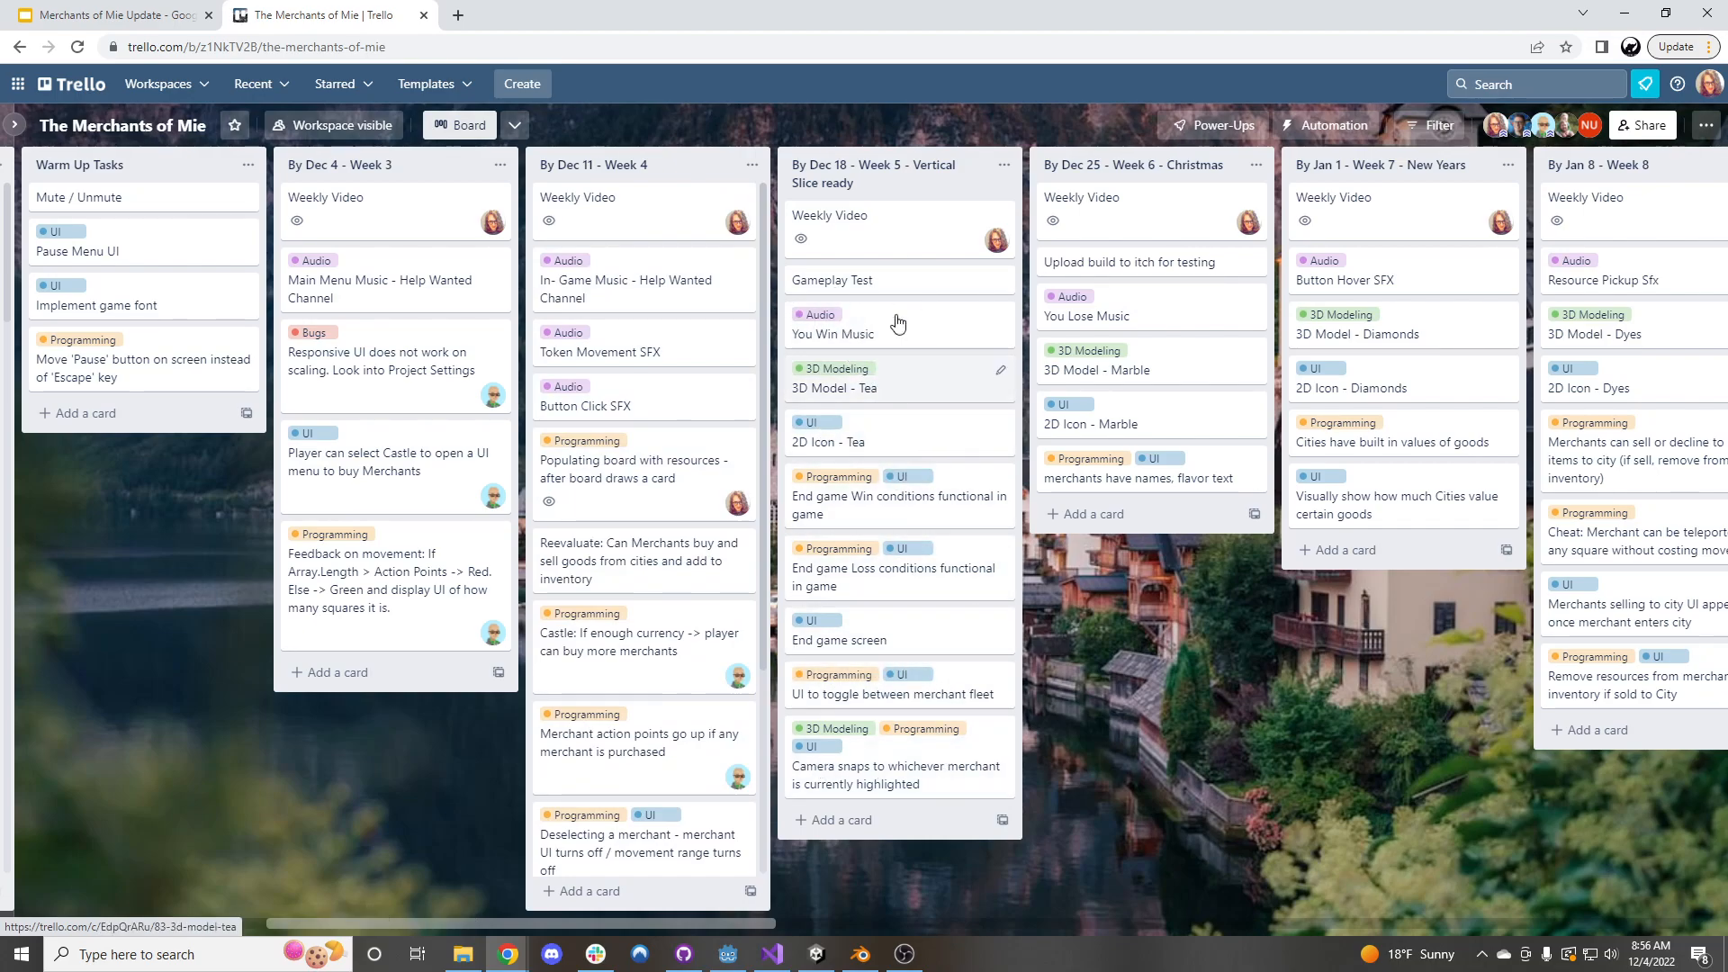
scroll("down", 3)
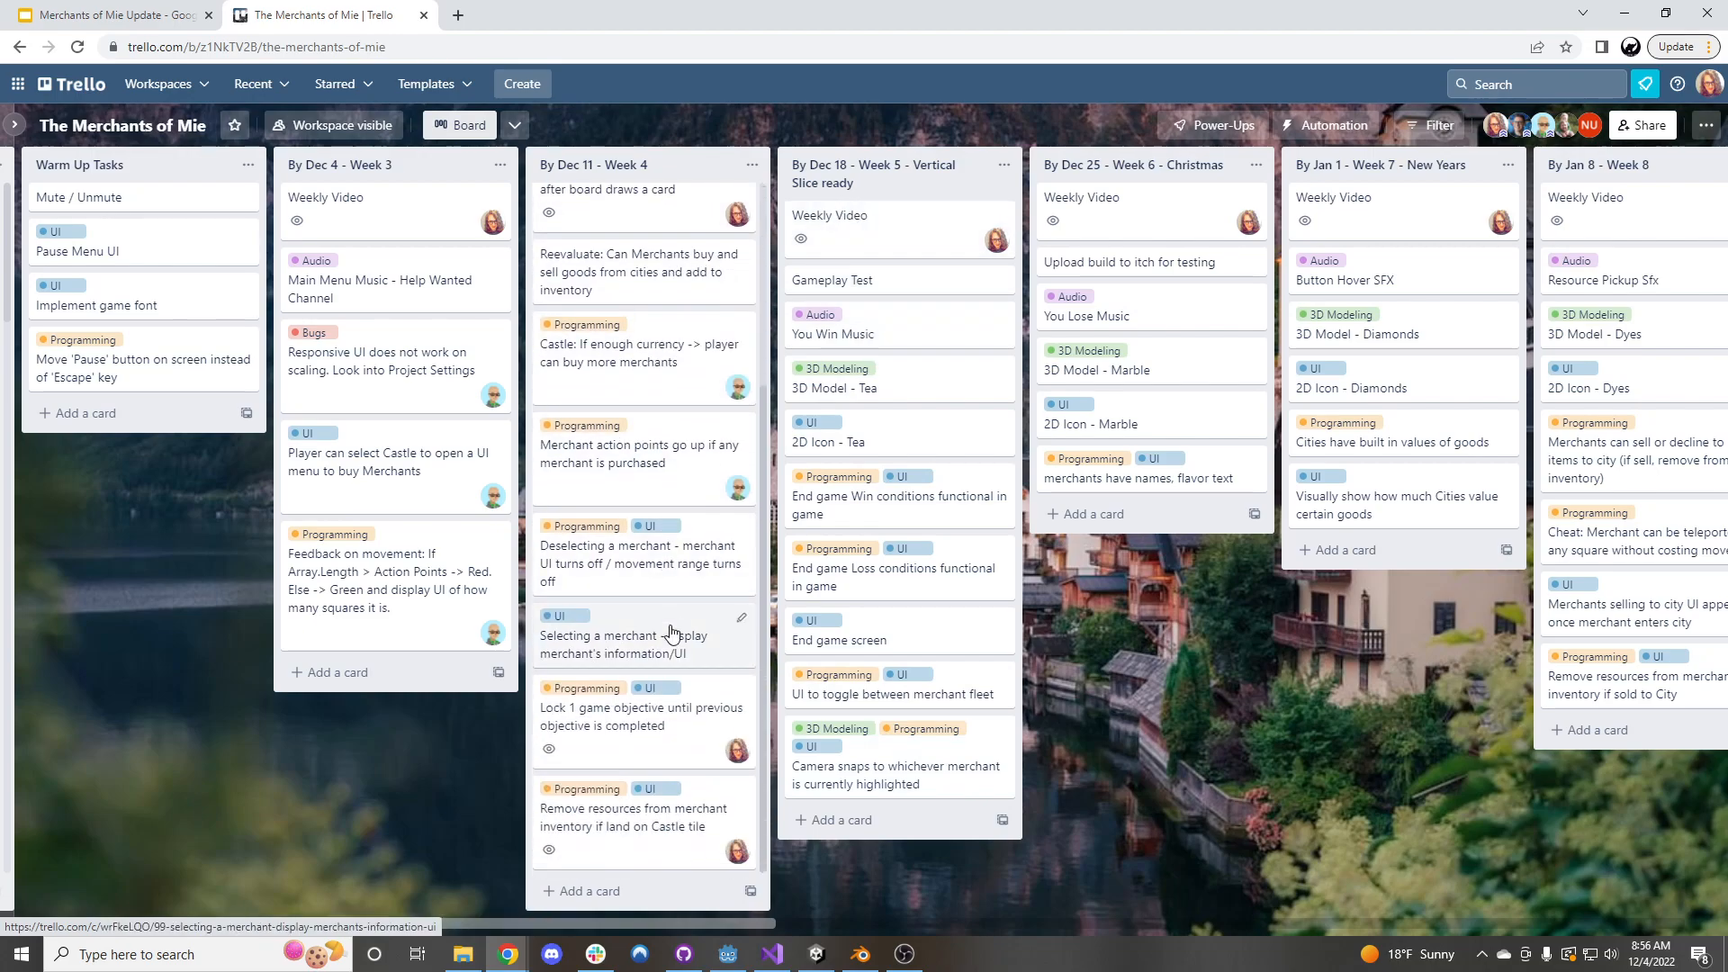